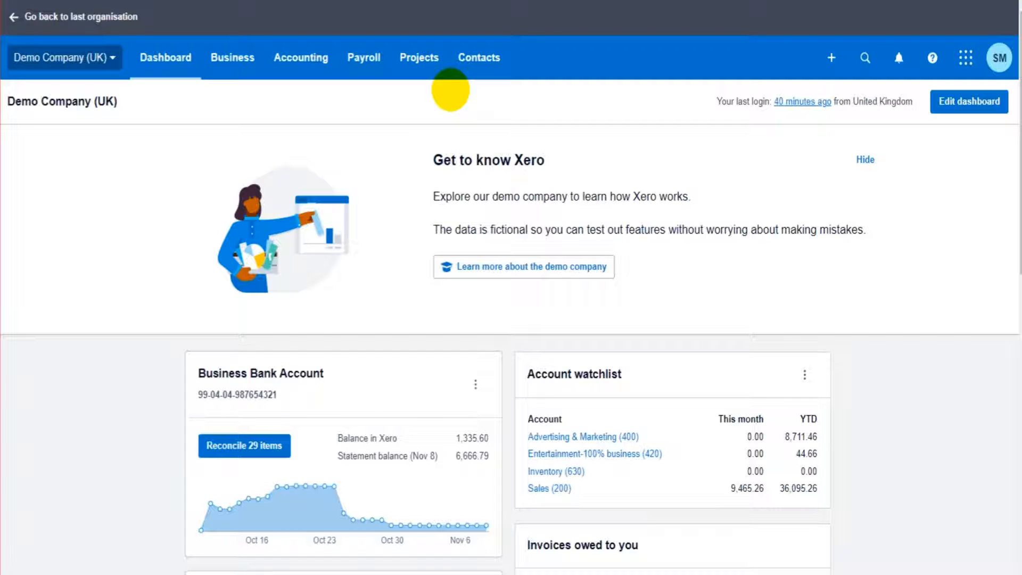
Go from the dashboard to the All Contacts list via the Contacts menu.
{"action": "left_click", "coordinate": [478, 58]}
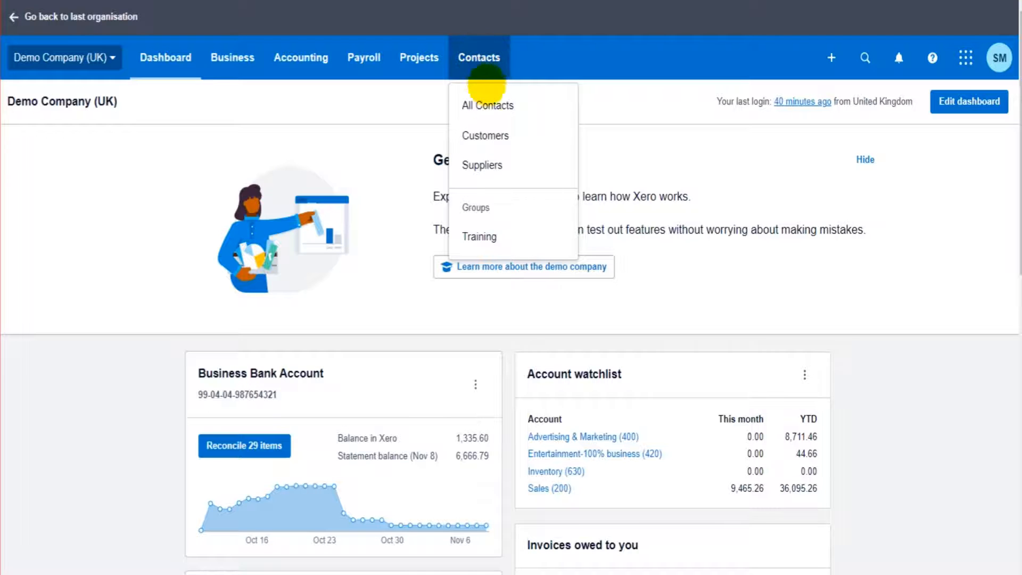
{"action": "left_click", "coordinate": [486, 106]}
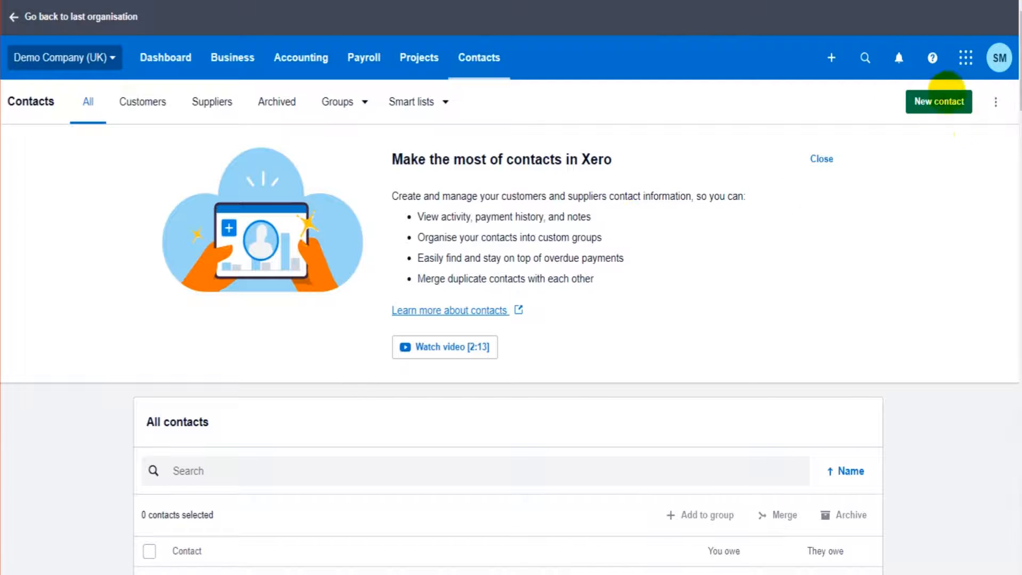
Start a new contact and name it 'Example Supplier'.
{"action": "left_click", "coordinate": [938, 102]}
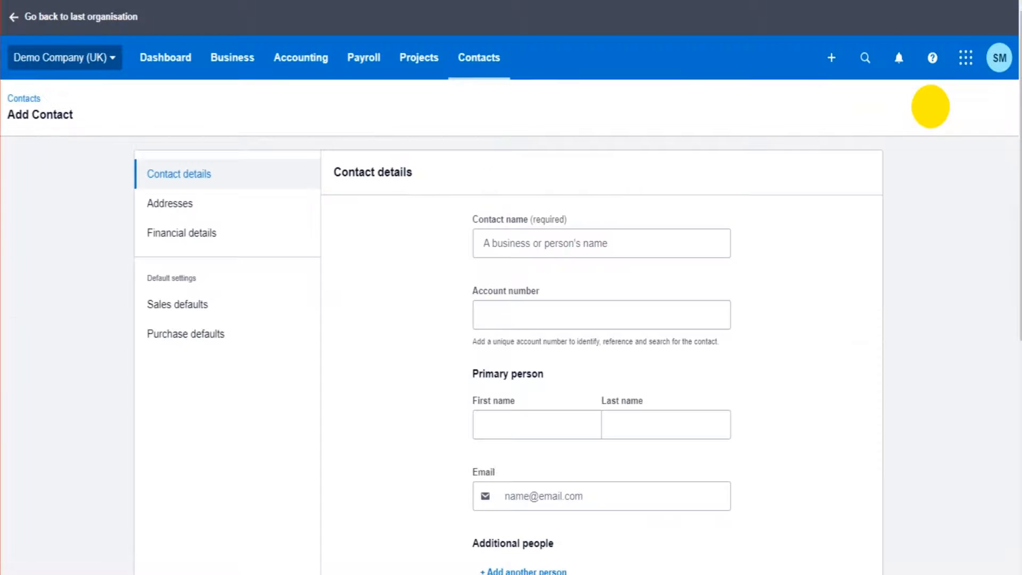
{"action": "left_click", "coordinate": [600, 242]}
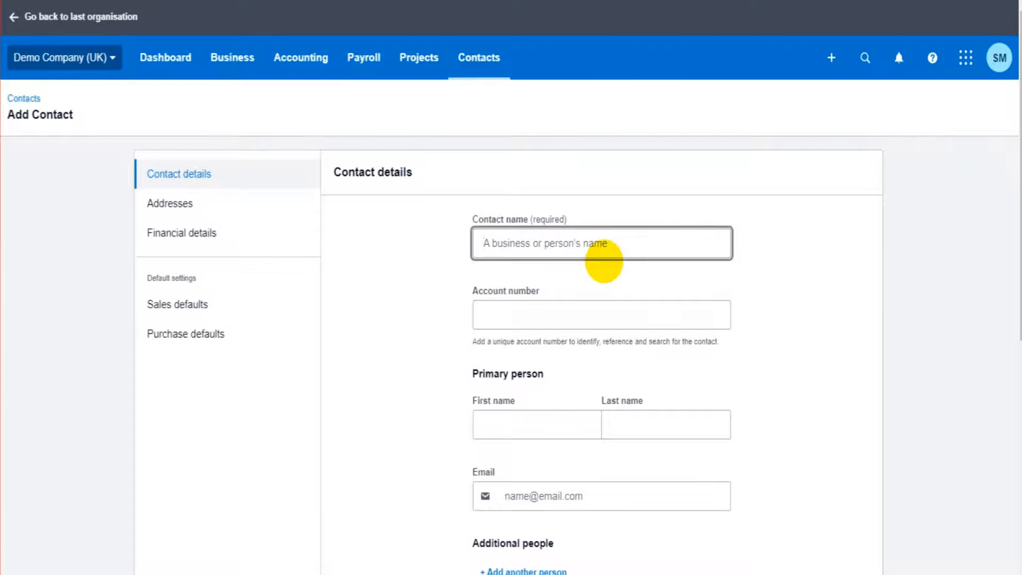
{"action": "type", "text": "Example"}
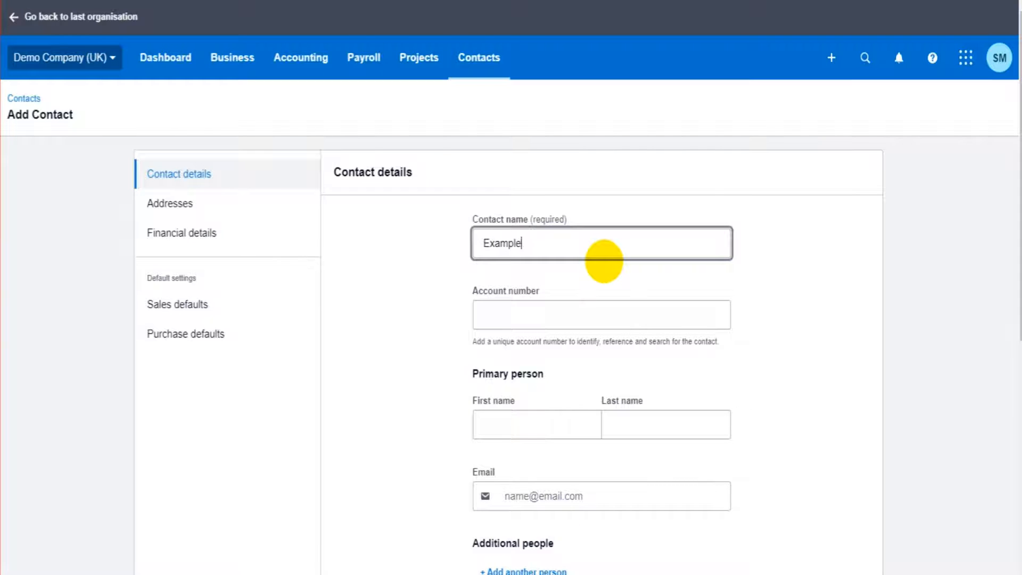
{"action": "type", "text": "S"}
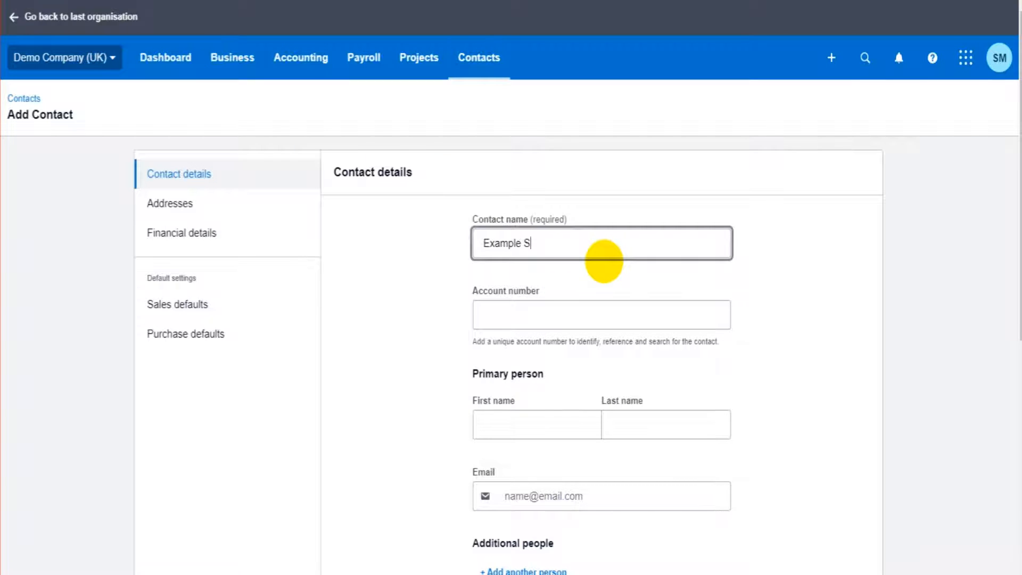
{"action": "type", "text": "upplier"}
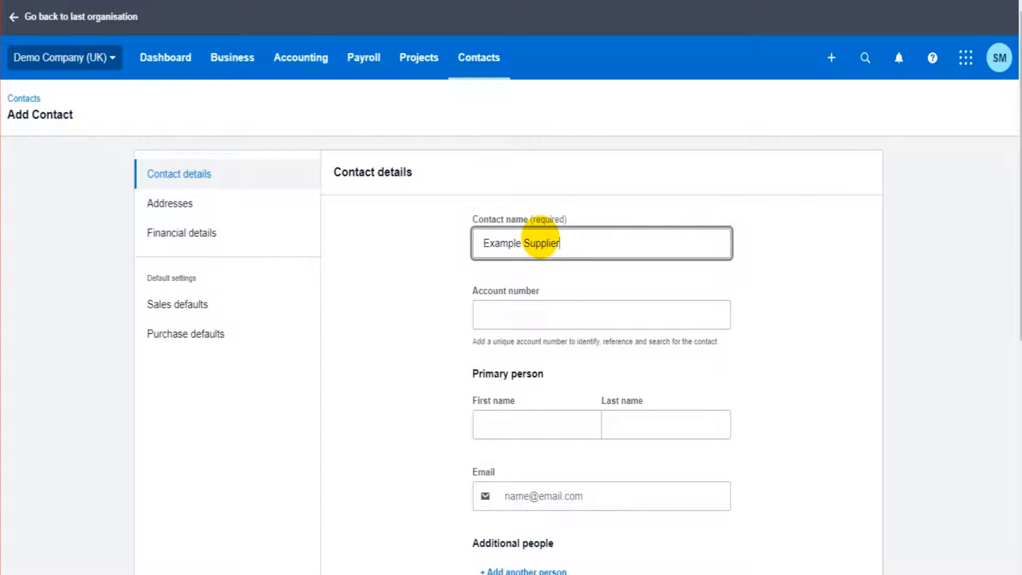
{"action": "mouse_move", "coordinate": [357, 199]}
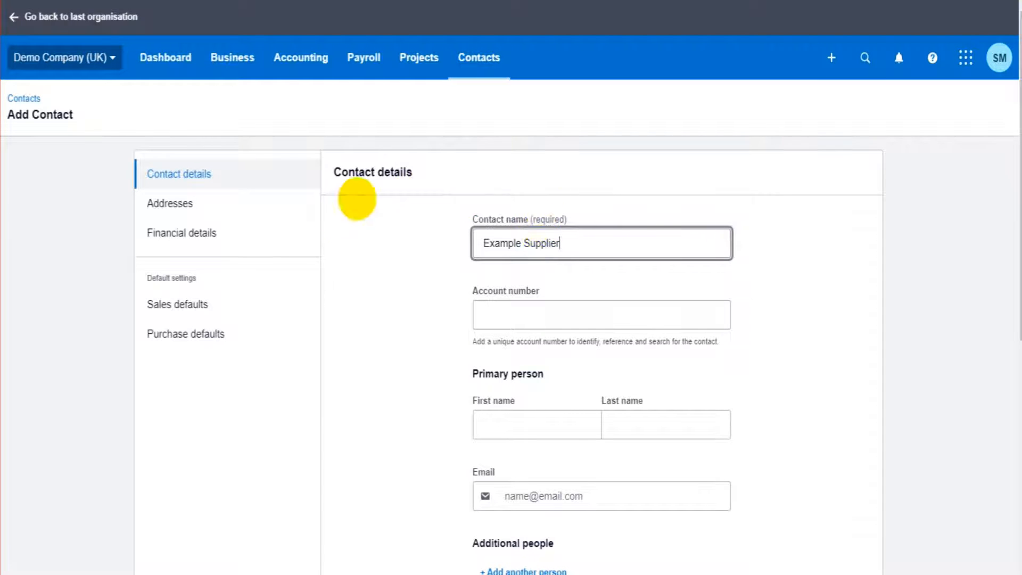
Enter EXA002 as the contact's account number.
{"action": "scroll", "scroll_direction": "down", "scroll_amount": 3}
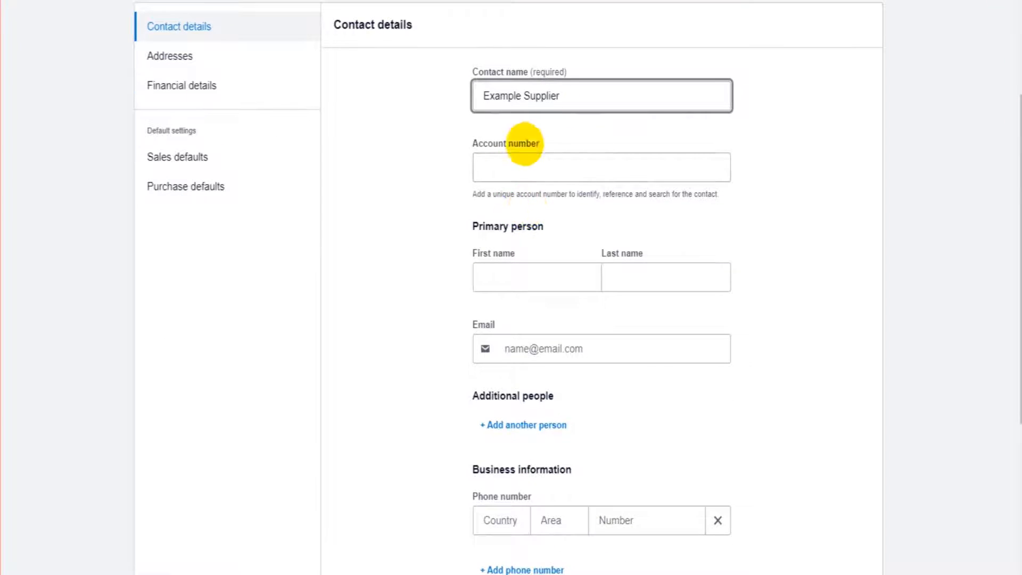
{"action": "left_click", "coordinate": [600, 168]}
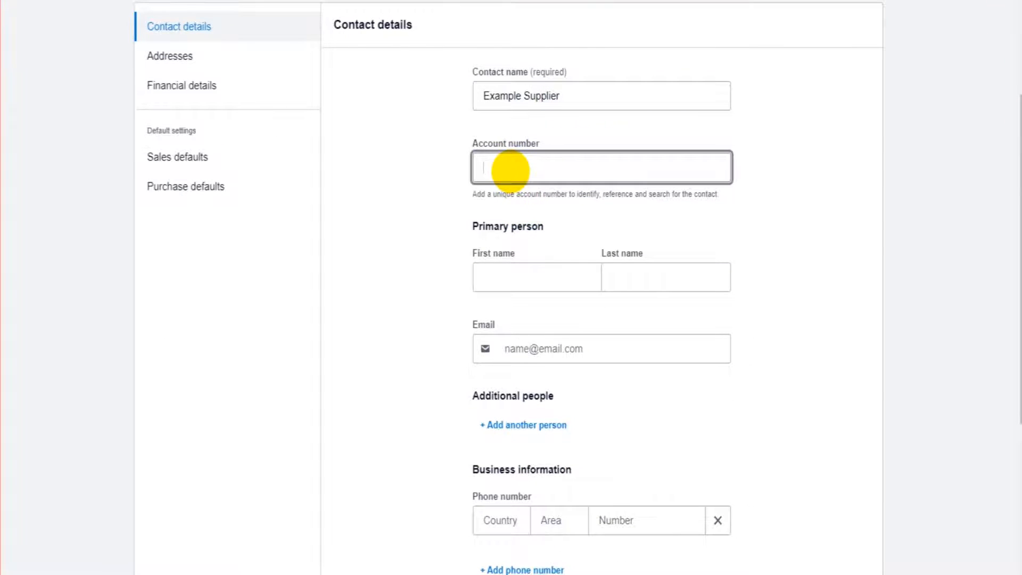
{"action": "type", "text": "EXA002"}
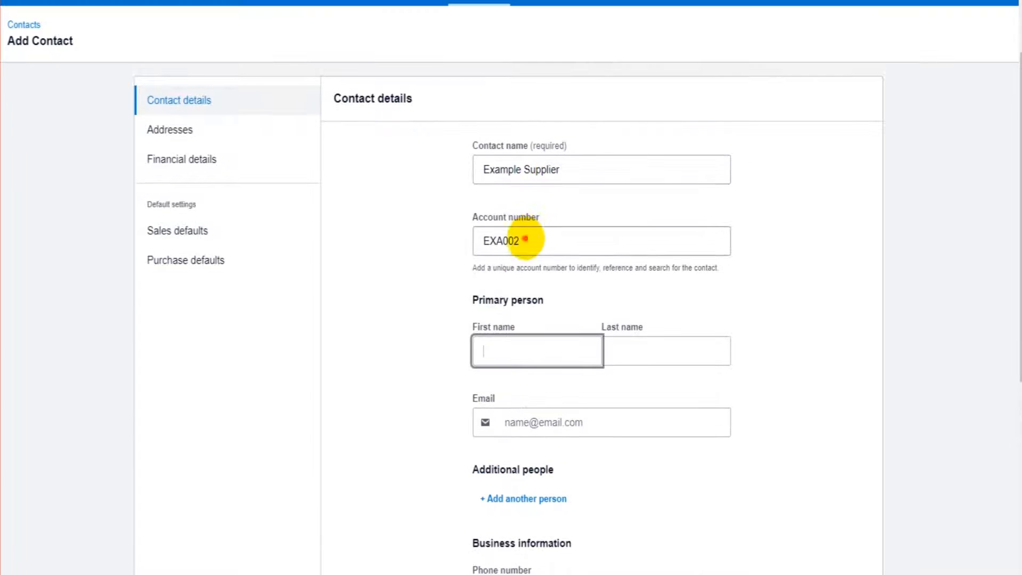
{"action": "left_click", "coordinate": [599, 240]}
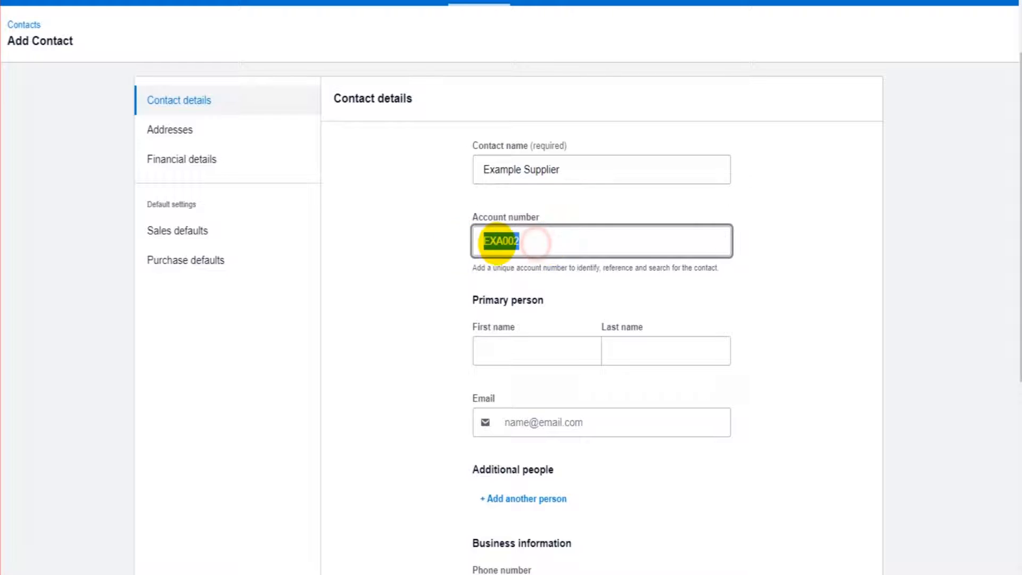
{"action": "scroll", "scroll_direction": "down", "scroll_amount": 3}
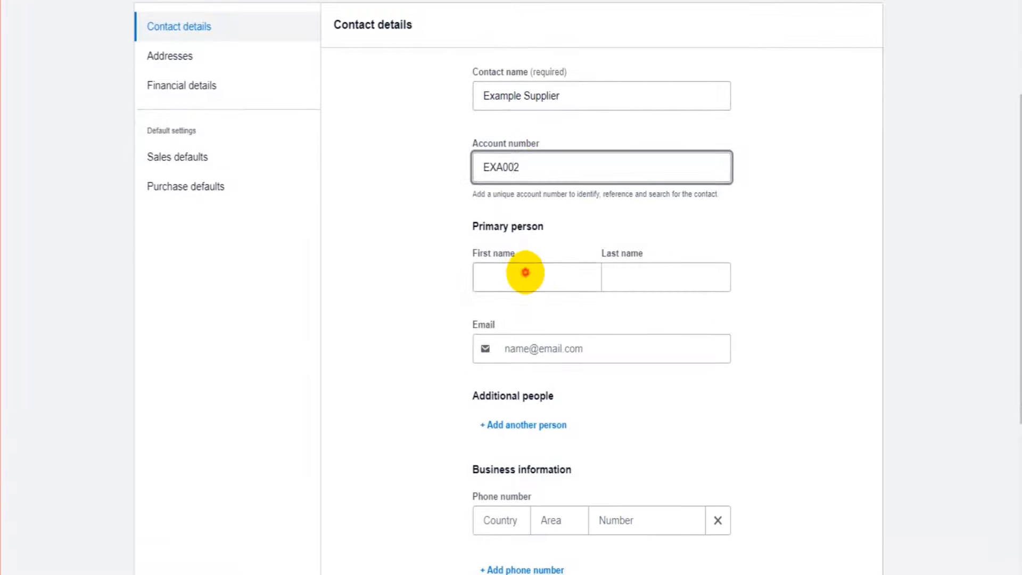
{"action": "left_click", "coordinate": [535, 277]}
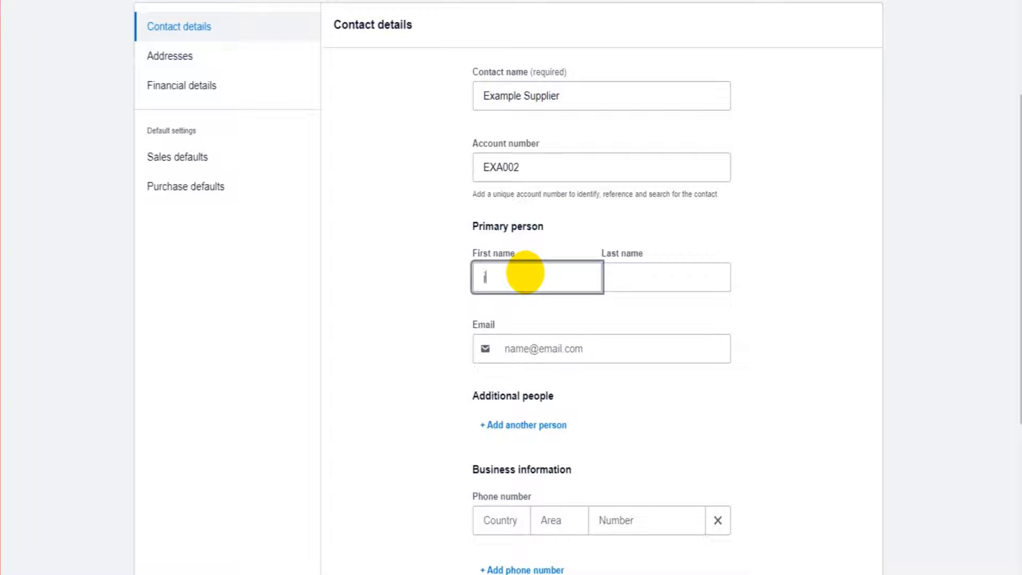
{"action": "type", "text": "oe"}
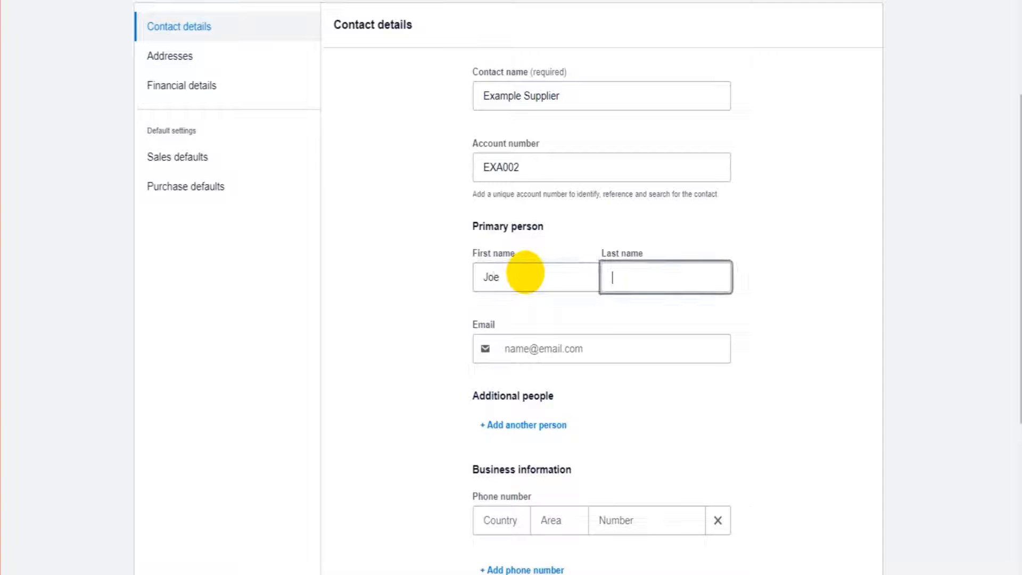
{"action": "type", "text": "Bloggs"}
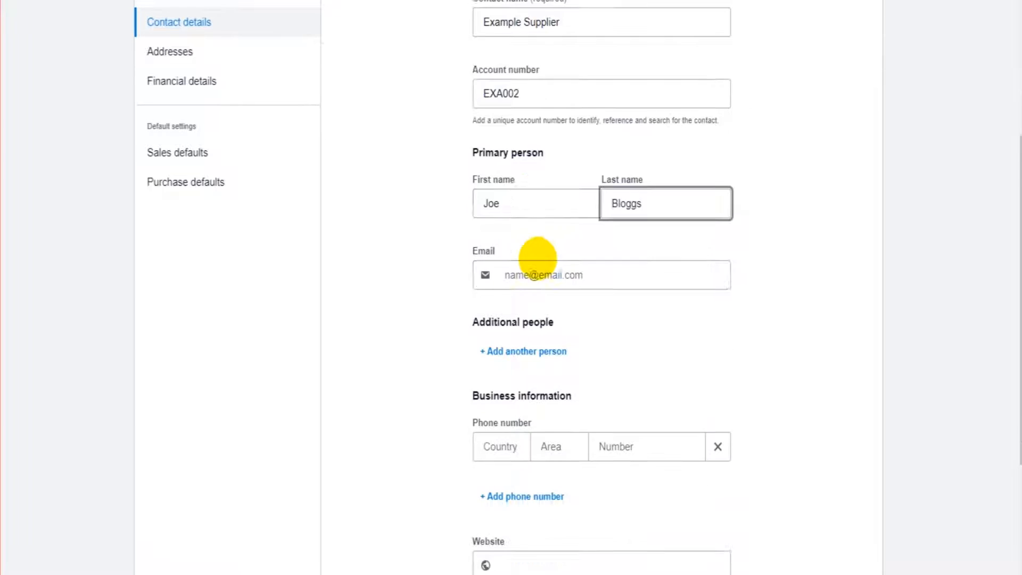
{"action": "type", "text": "sdsdasd@"}
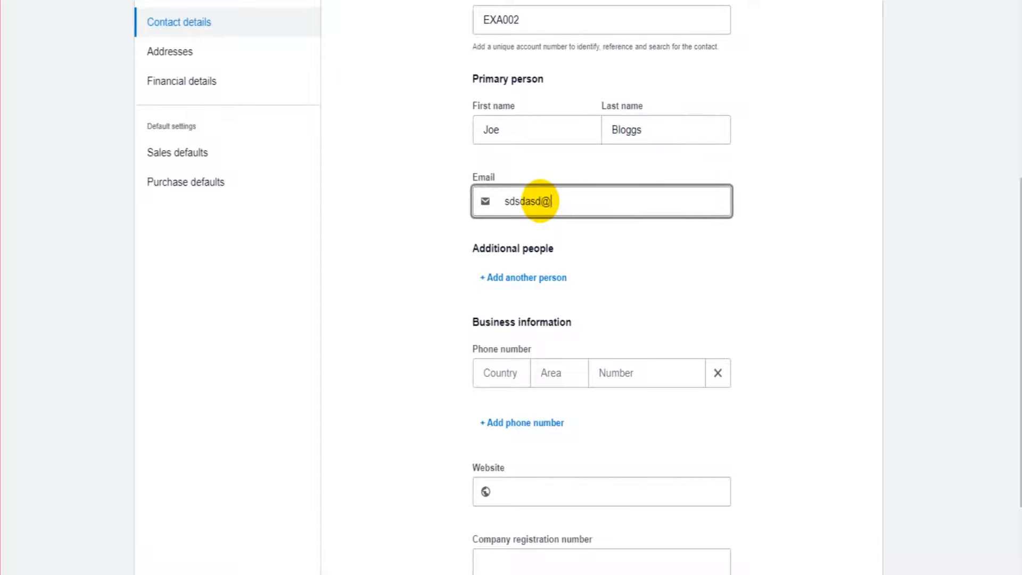
{"action": "type", "text": "fdasda.com"}
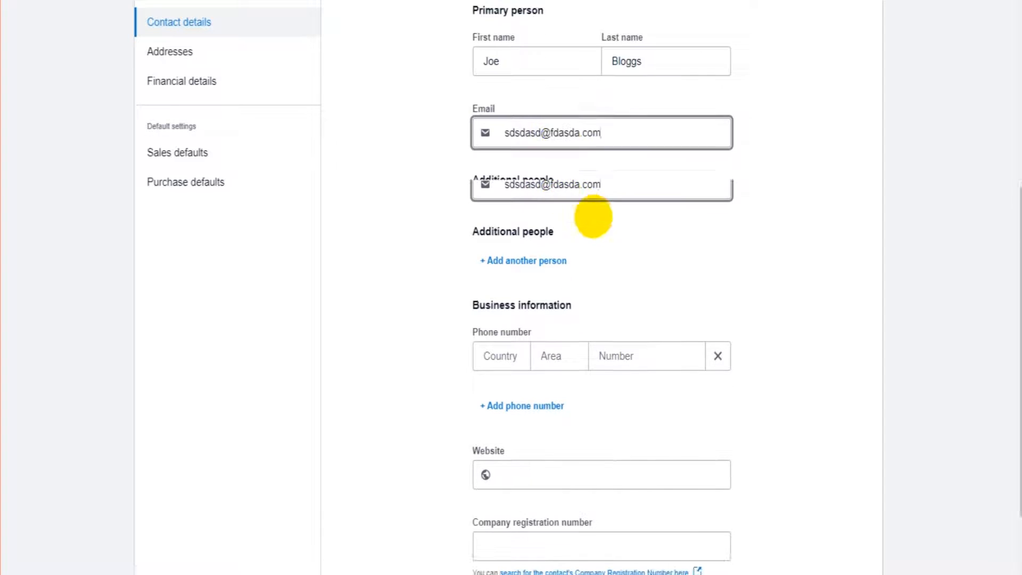
Skip the business phone and move to the contact's Addresses section.
{"action": "scroll", "scroll_direction": "down", "scroll_amount": 3}
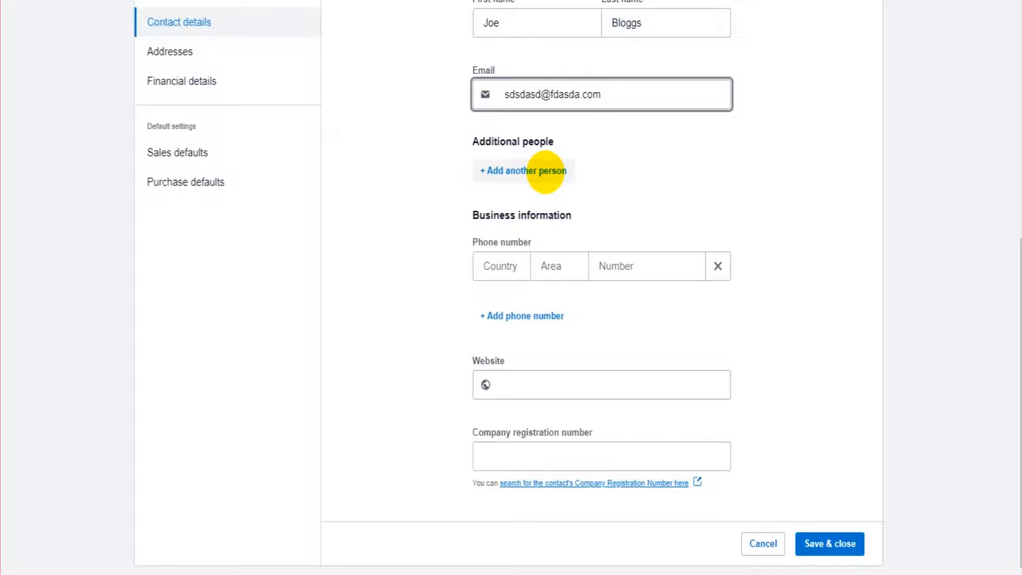
{"action": "mouse_move", "coordinate": [500, 265]}
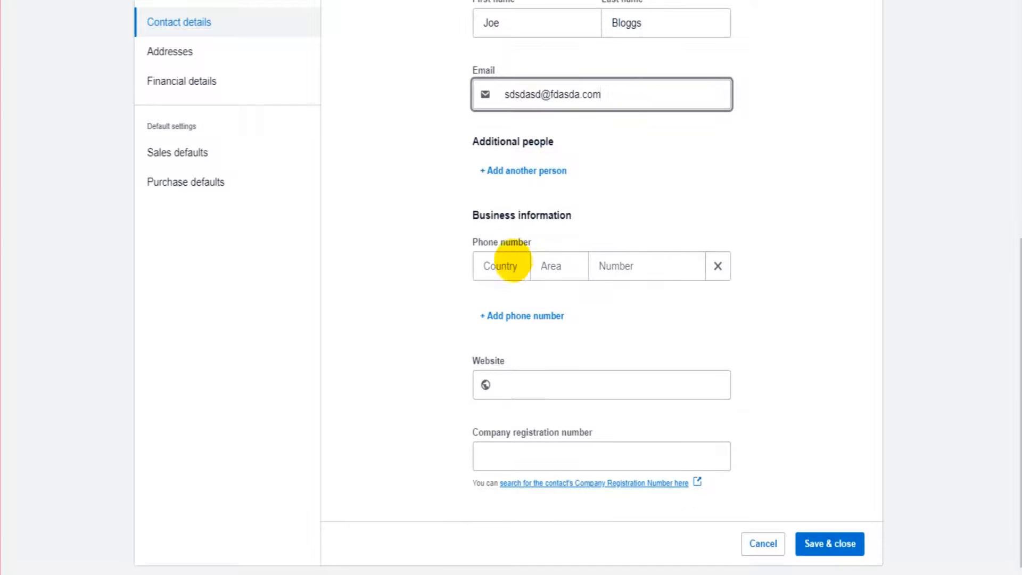
{"action": "left_click", "coordinate": [559, 266]}
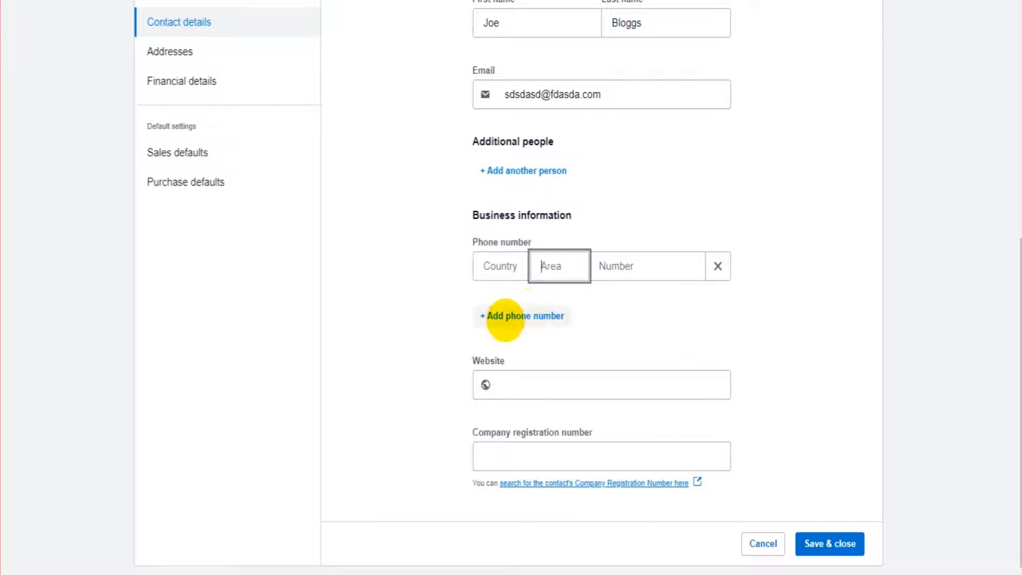
{"action": "mouse_move", "coordinate": [532, 387]}
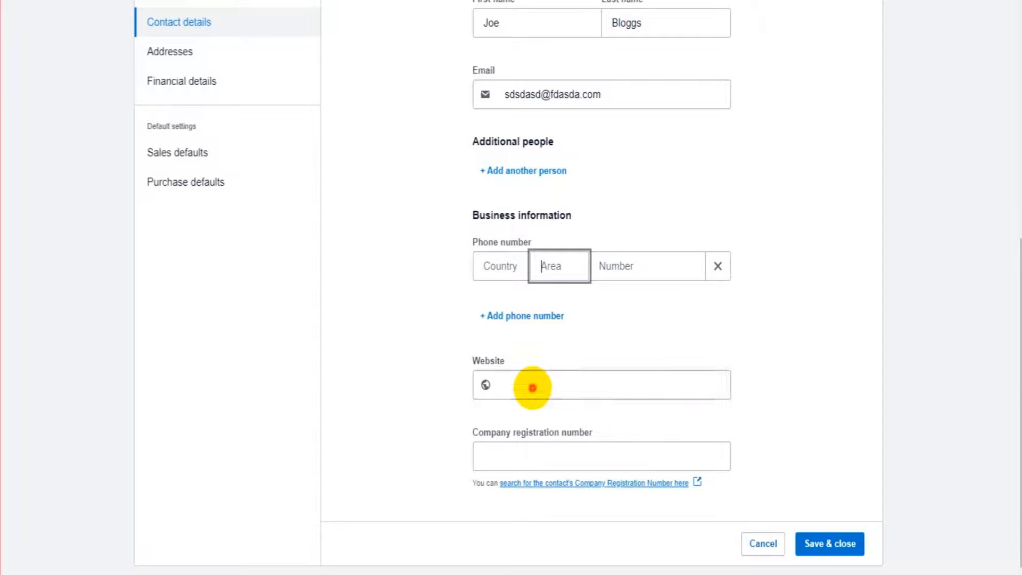
{"action": "scroll", "scroll_direction": "up", "scroll_amount": 3}
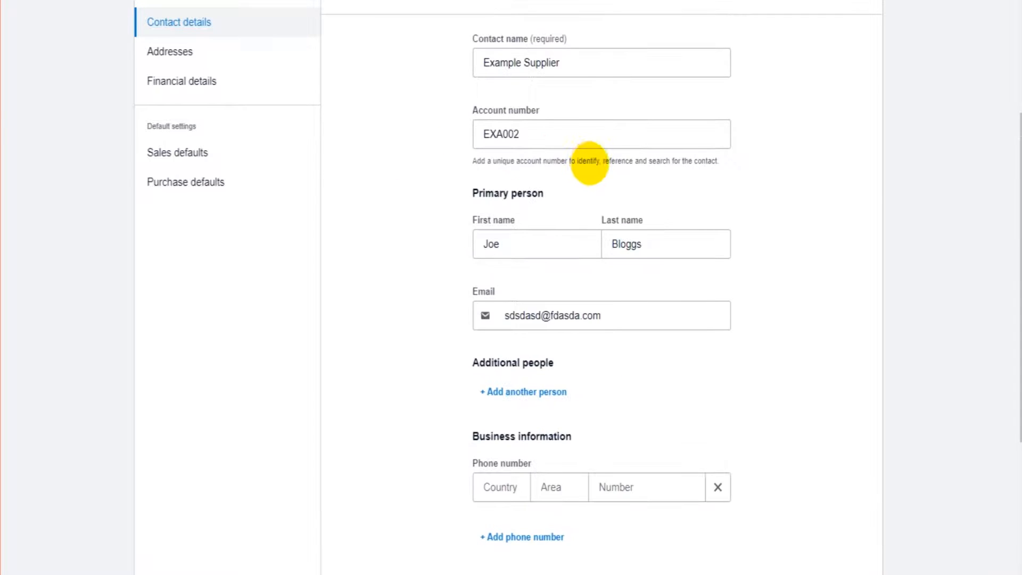
{"action": "scroll", "scroll_direction": "down", "scroll_amount": 3}
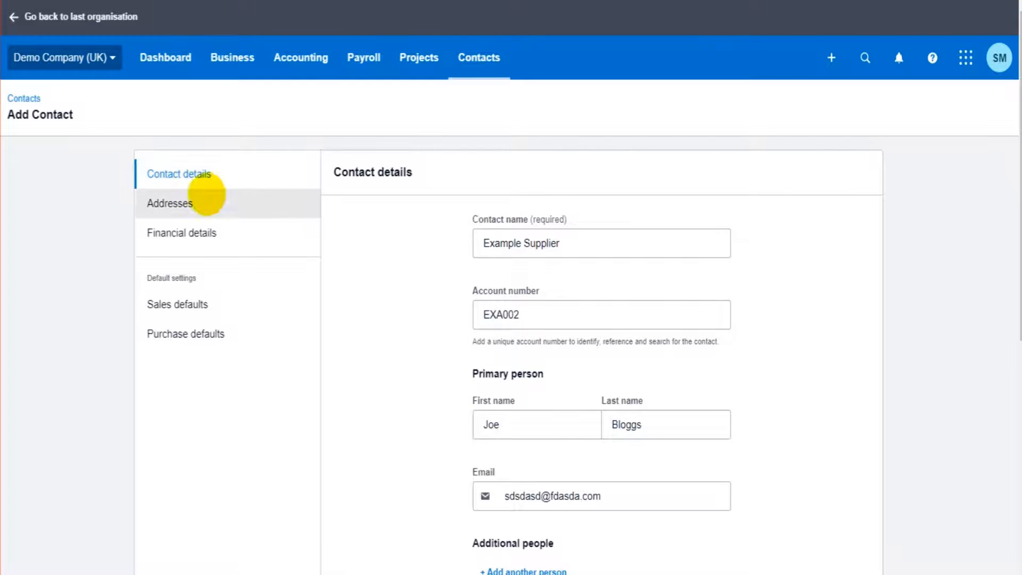
{"action": "left_click", "coordinate": [169, 204]}
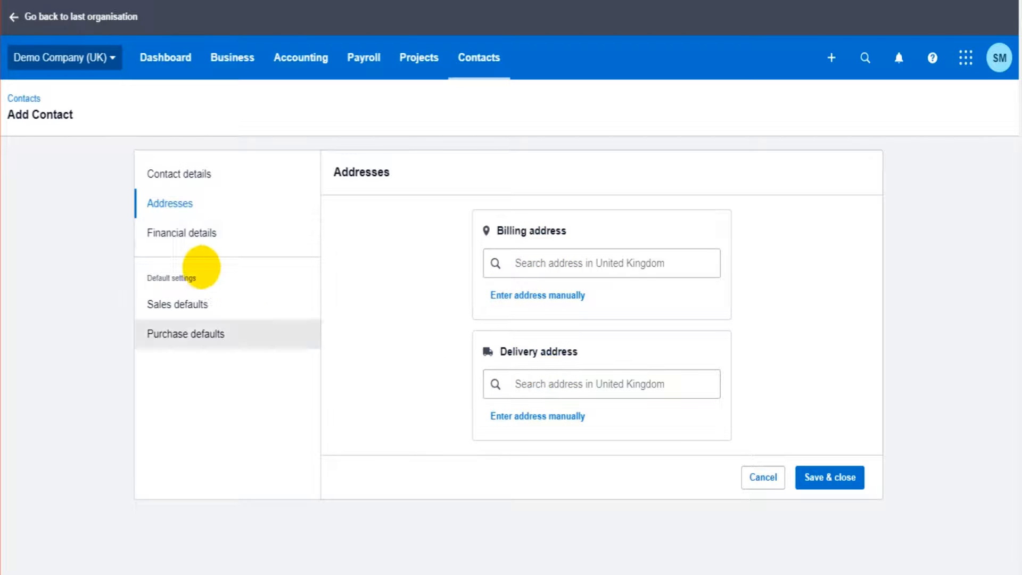
Review the Financial details section, leaving bank account, name and reference empty.
{"action": "left_click", "coordinate": [181, 233]}
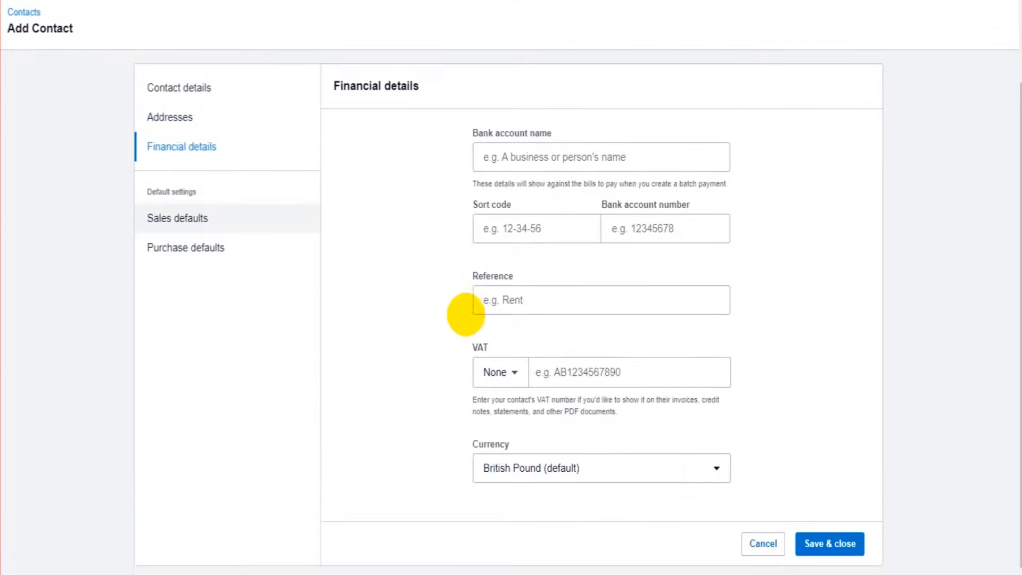
{"action": "mouse_move", "coordinate": [458, 342]}
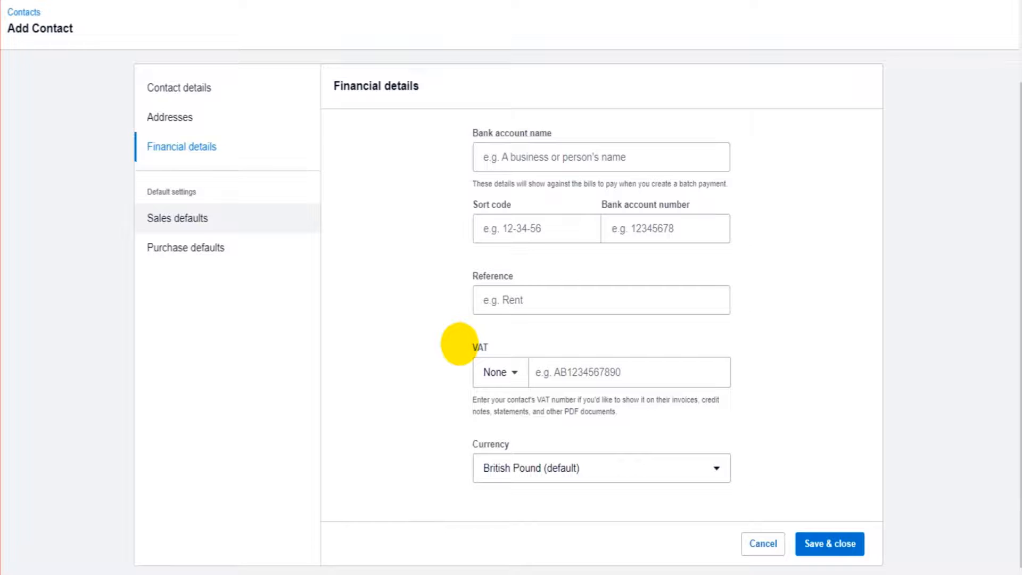
{"action": "mouse_move", "coordinate": [536, 157]}
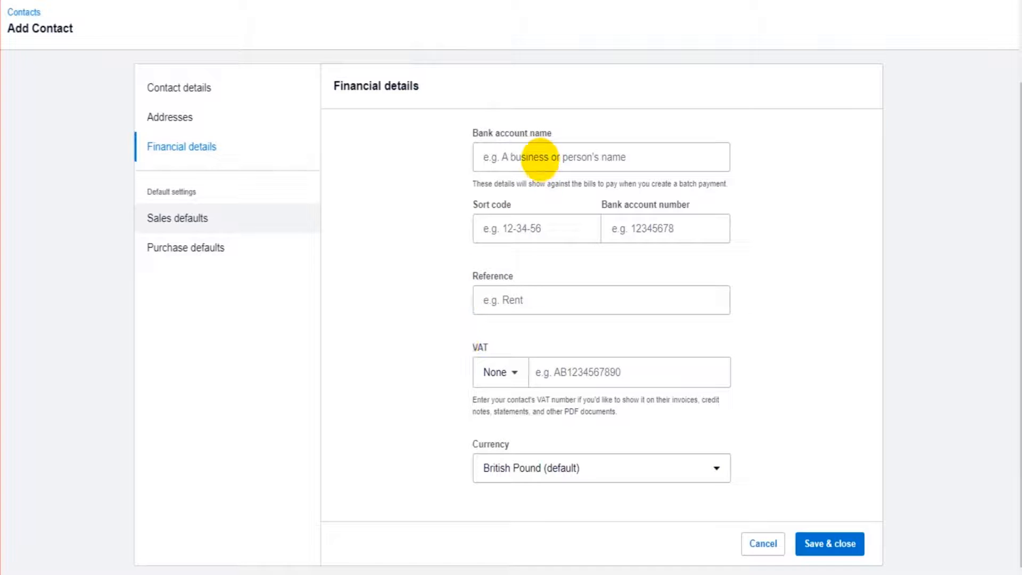
{"action": "left_click", "coordinate": [664, 228]}
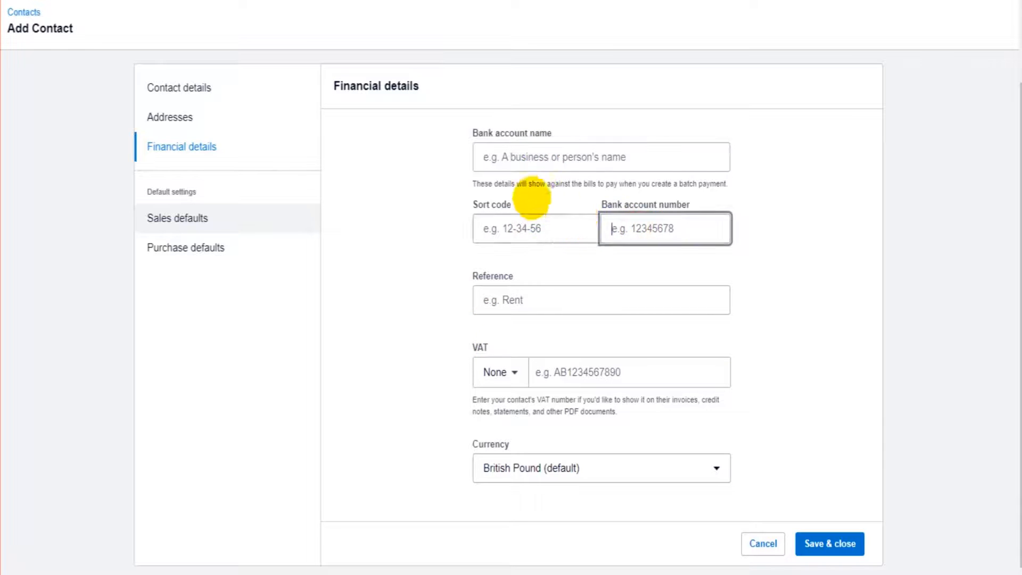
{"action": "left_click", "coordinate": [600, 156]}
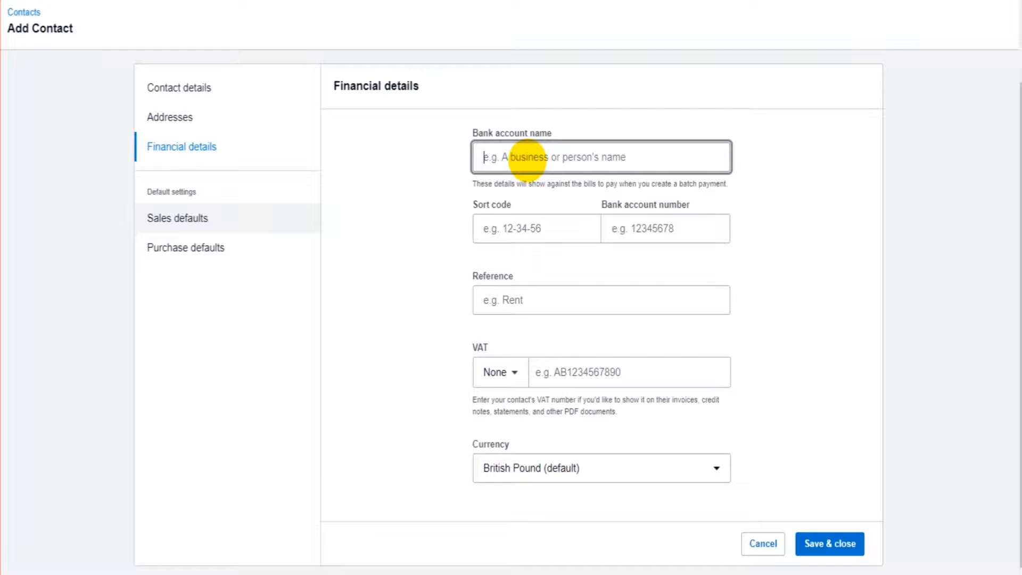
{"action": "mouse_move", "coordinate": [515, 295]}
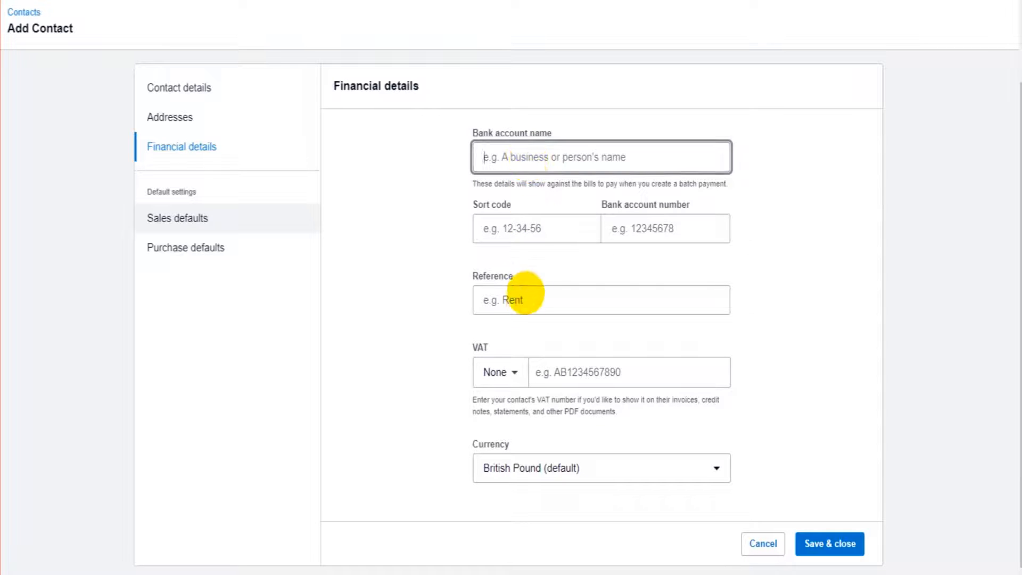
{"action": "left_click", "coordinate": [599, 300]}
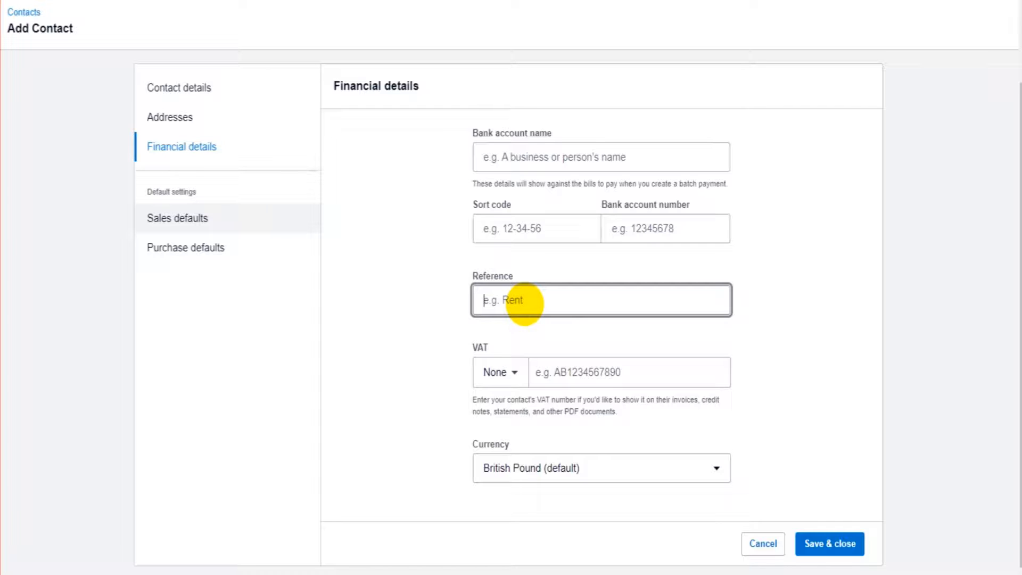
{"action": "mouse_move", "coordinate": [373, 231]}
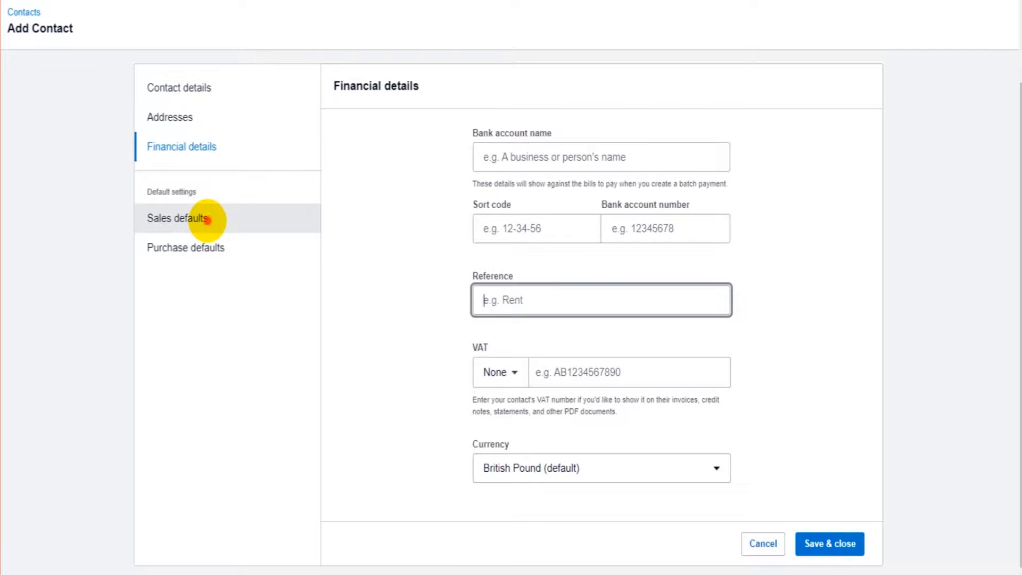
Set 433 - Insurance as the default purchase account under Purchase defaults.
{"action": "left_click", "coordinate": [185, 247]}
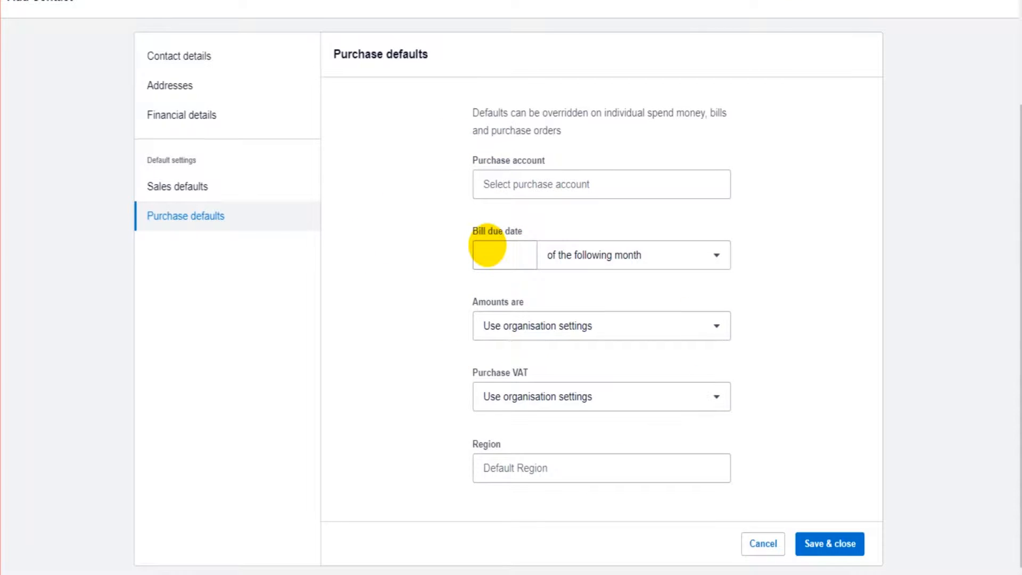
{"action": "mouse_move", "coordinate": [423, 221]}
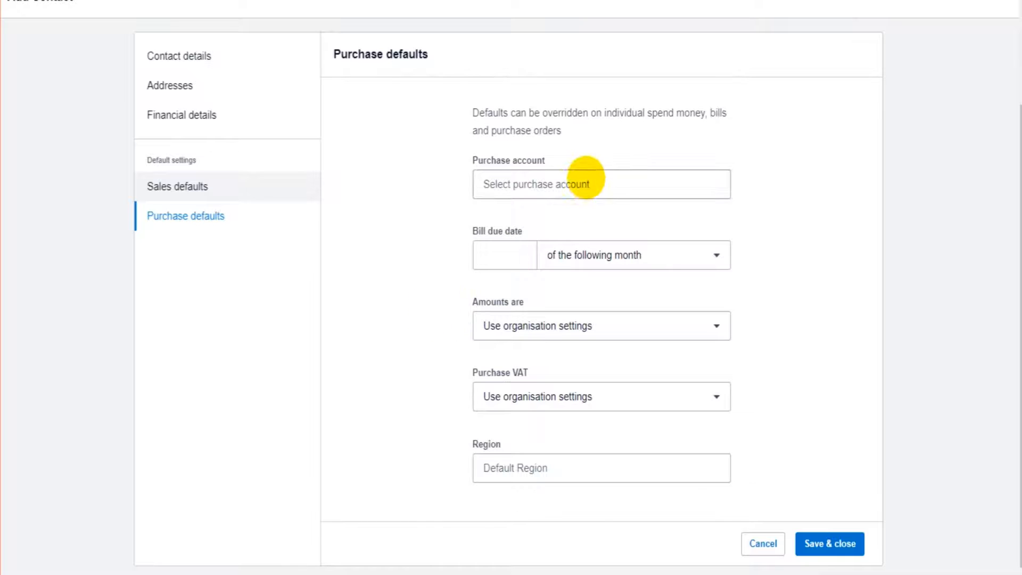
{"action": "left_click", "coordinate": [600, 184]}
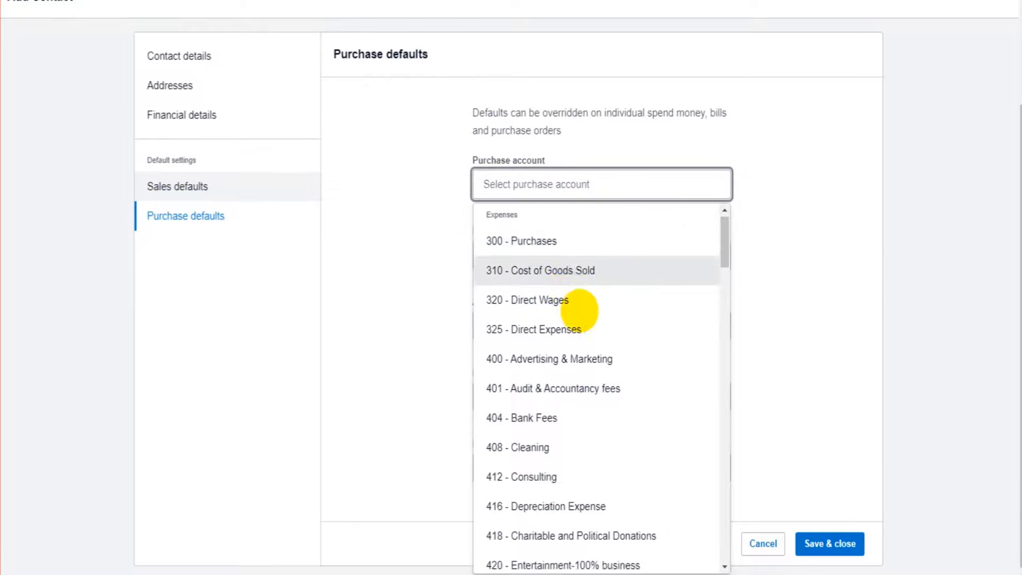
{"action": "scroll", "scroll_direction": "down", "scroll_amount": 3}
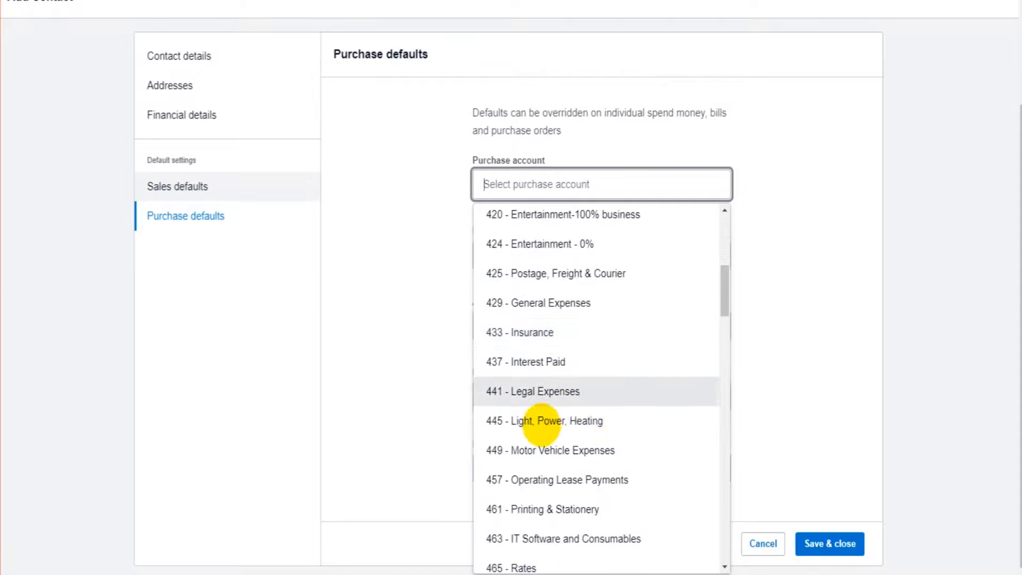
{"action": "left_click", "coordinate": [518, 332]}
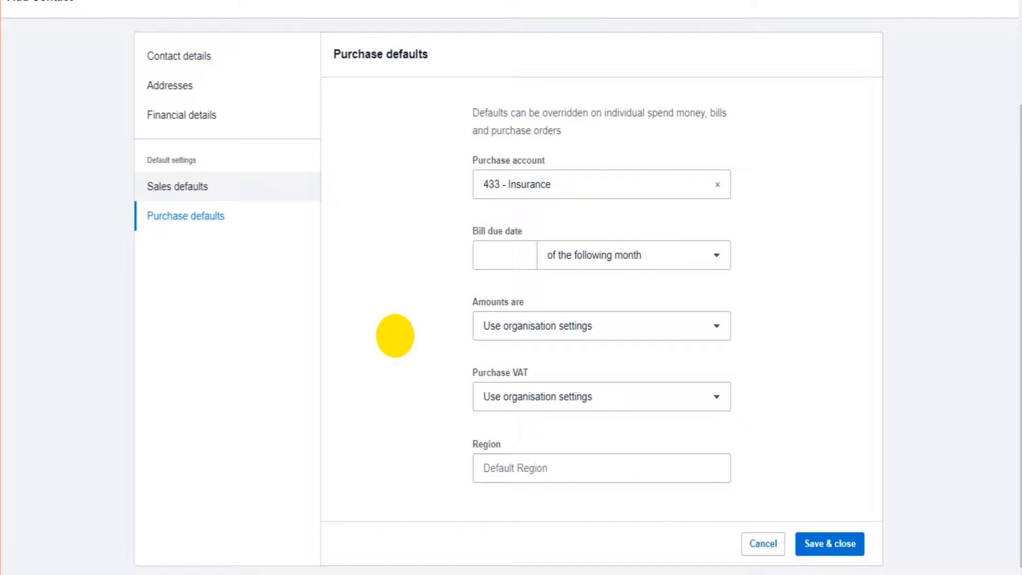
{"action": "left_click", "coordinate": [503, 254]}
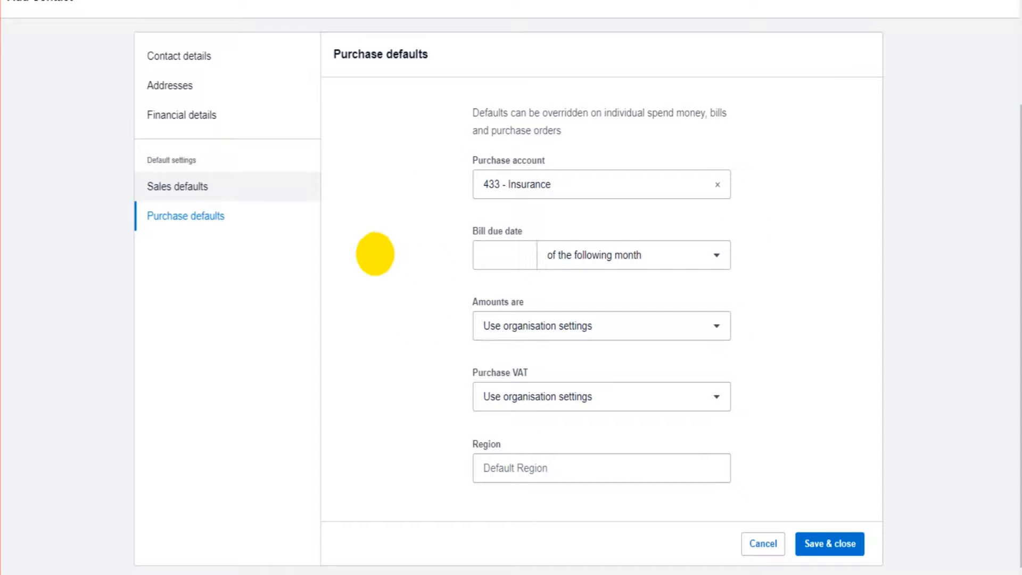
Glance at Sales defaults, then save Example Supplier as a new contact.
{"action": "left_click", "coordinate": [176, 186]}
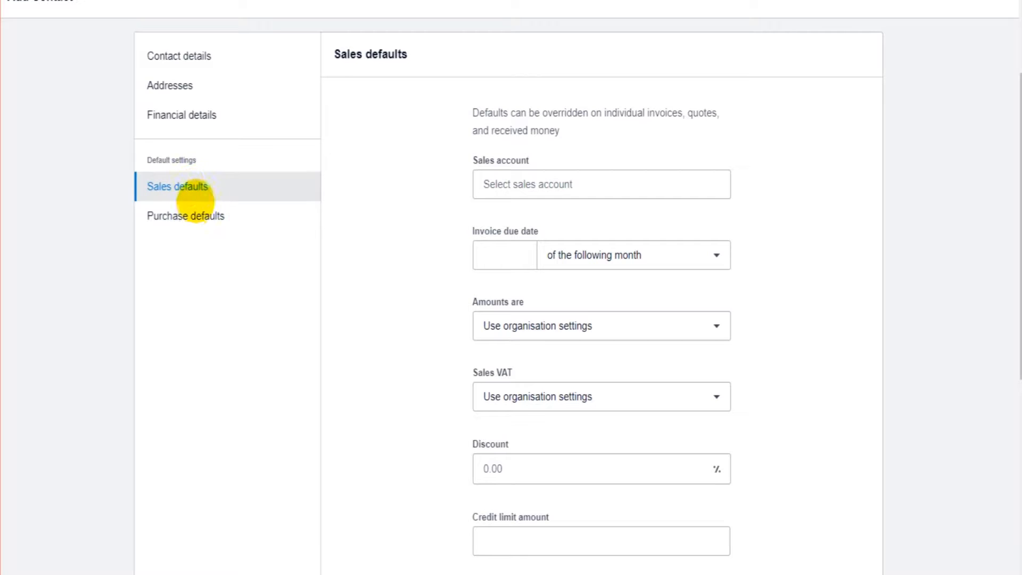
{"action": "left_click", "coordinate": [185, 216]}
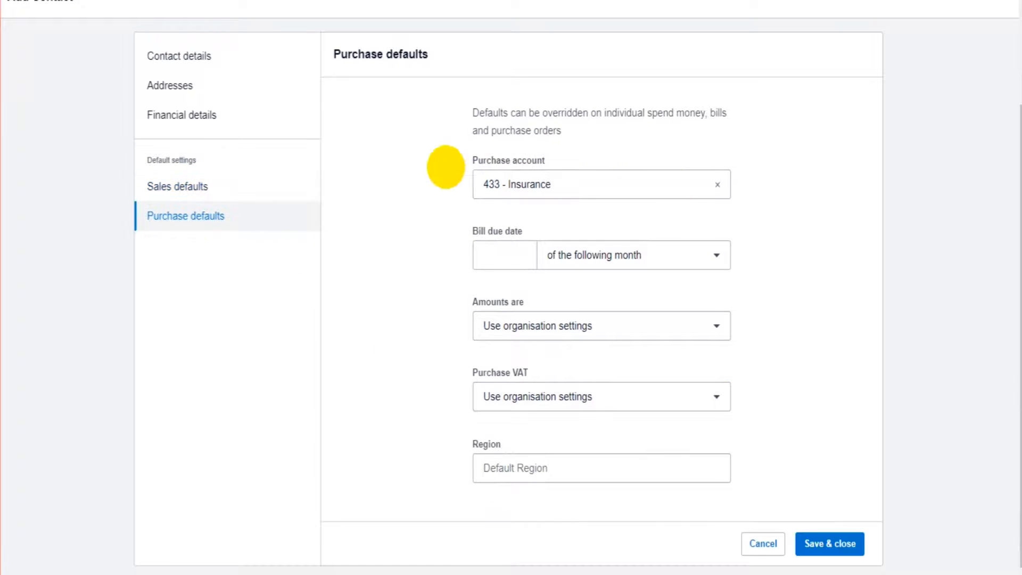
{"action": "scroll", "scroll_direction": "up", "scroll_amount": 3}
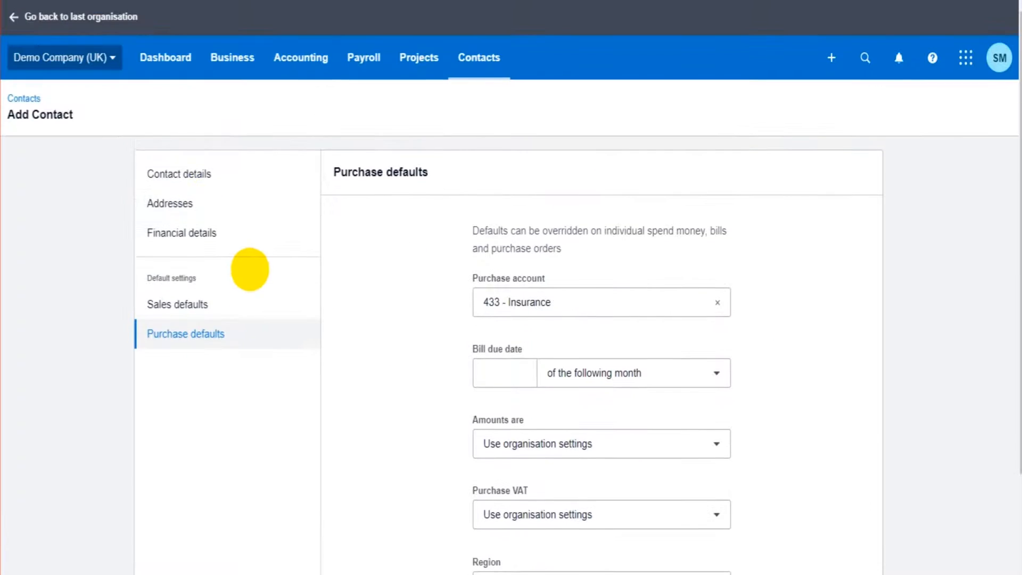
{"action": "scroll", "scroll_direction": "down", "scroll_amount": 3}
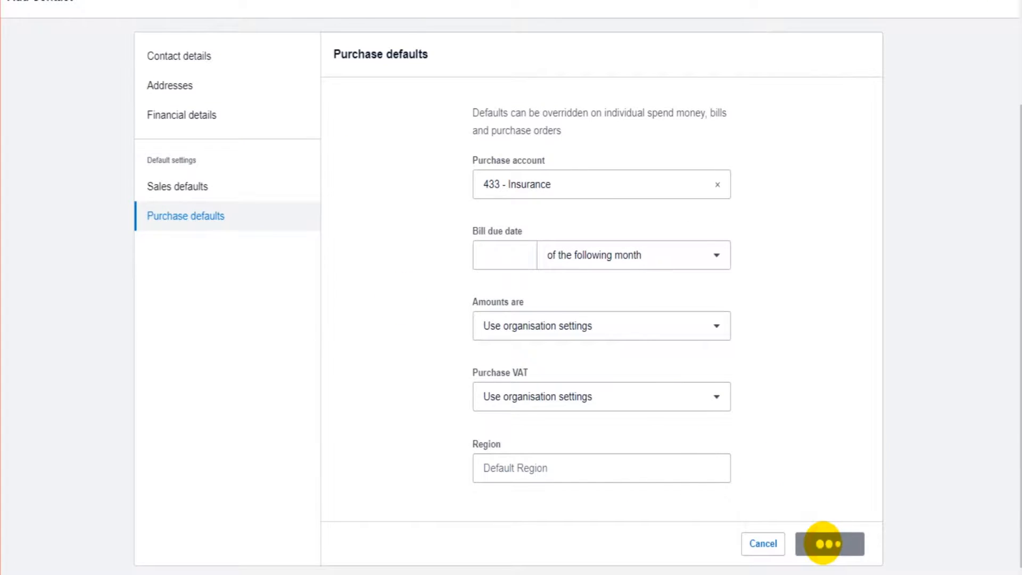
{"action": "left_click", "coordinate": [828, 544]}
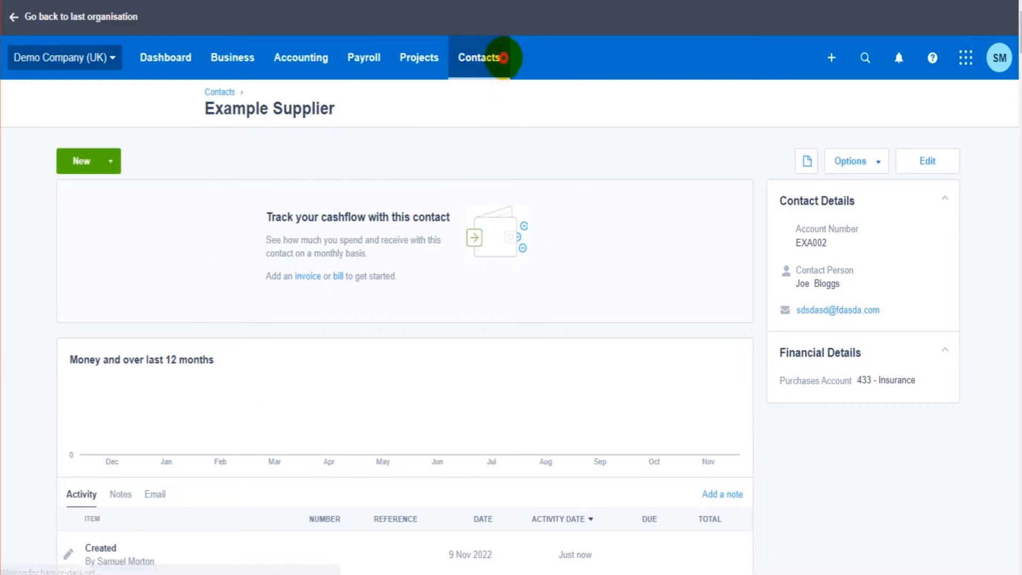
Return to All contacts and locate Example Supplier with account EXA002 in the list.
{"action": "left_click", "coordinate": [478, 57]}
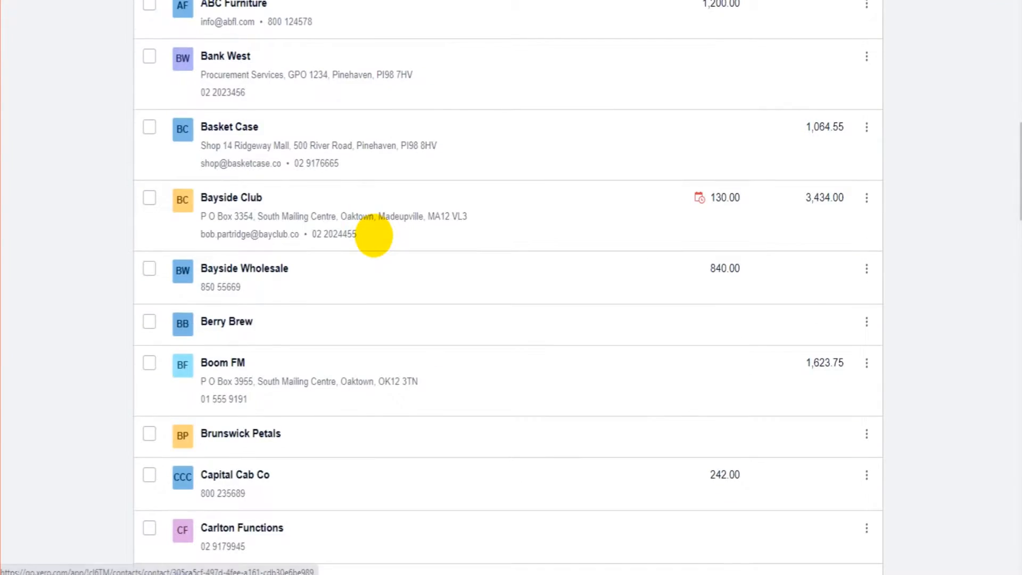
{"action": "scroll", "scroll_direction": "down", "scroll_amount": 3}
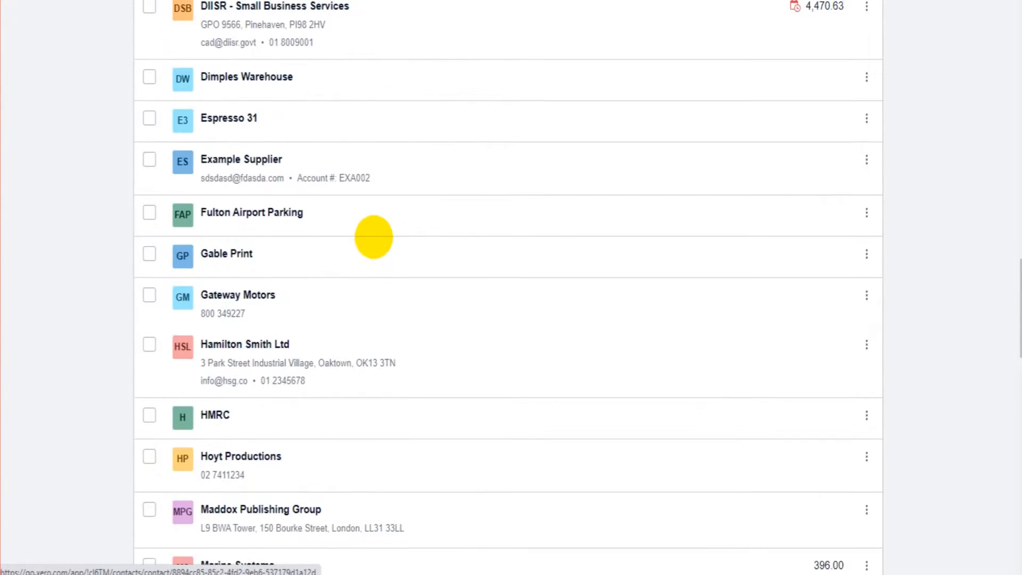
{"action": "scroll", "scroll_direction": "up", "scroll_amount": 3}
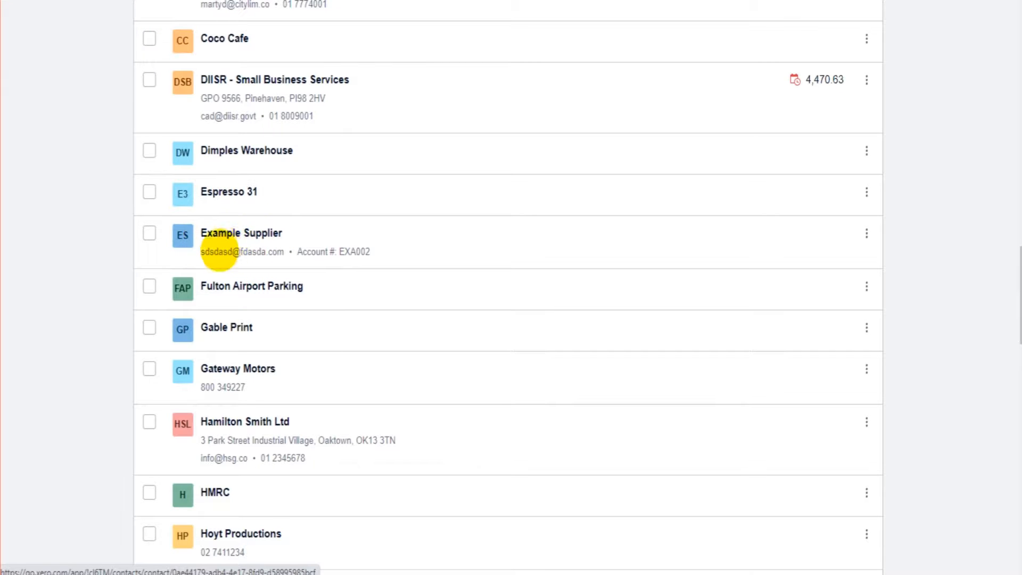
{"action": "mouse_move", "coordinate": [350, 254]}
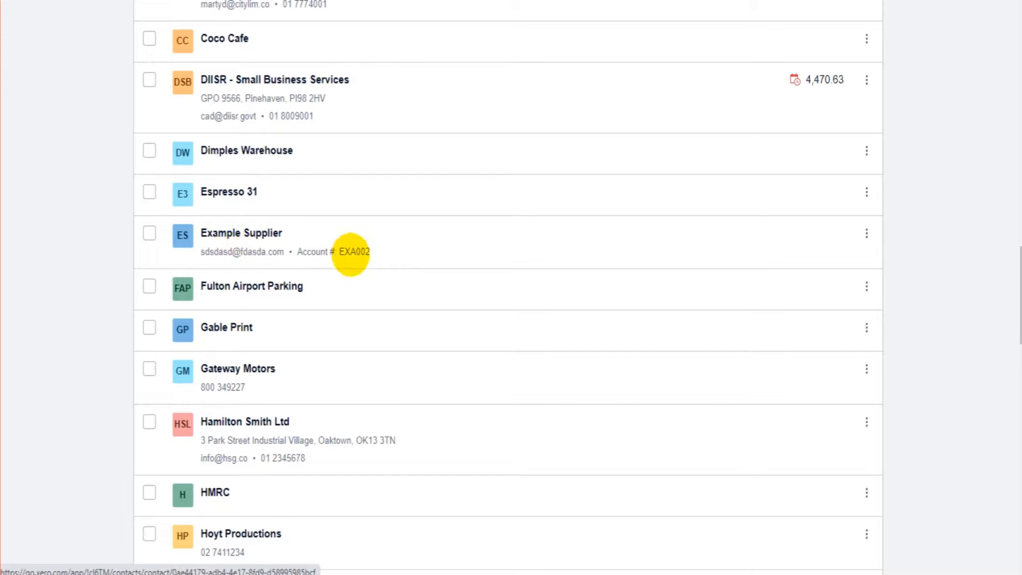
{"action": "mouse_move", "coordinate": [323, 261]}
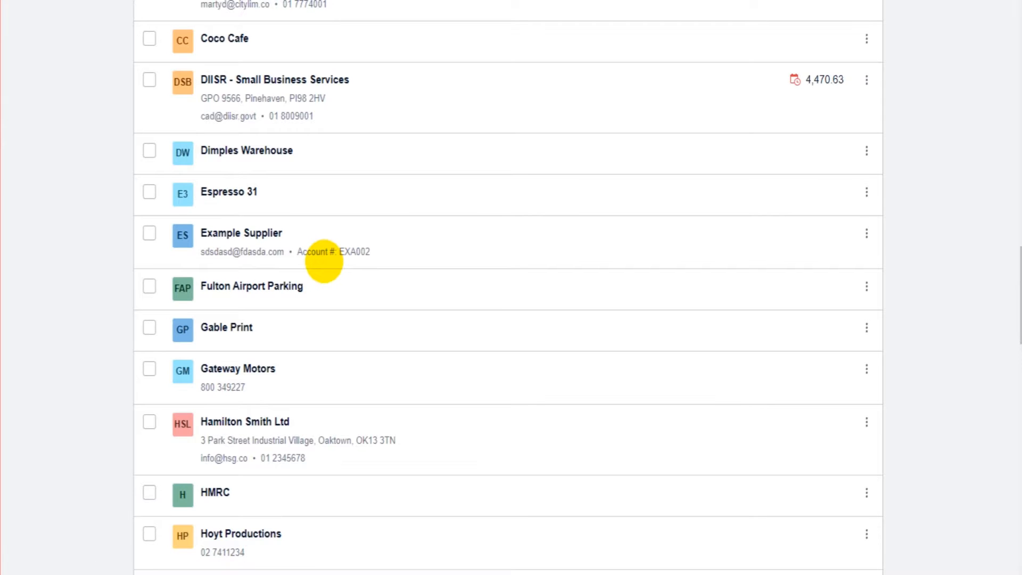
{"action": "scroll", "scroll_direction": "up", "scroll_amount": 3}
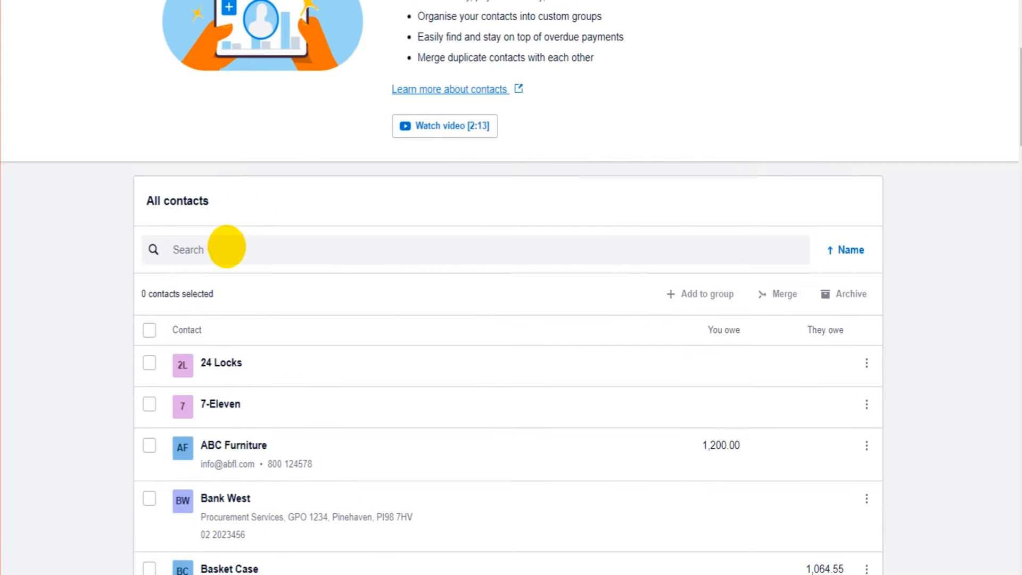
Search the contacts for 'exa' to narrow the list to Example Supplier.
{"action": "type", "text": "exa"}
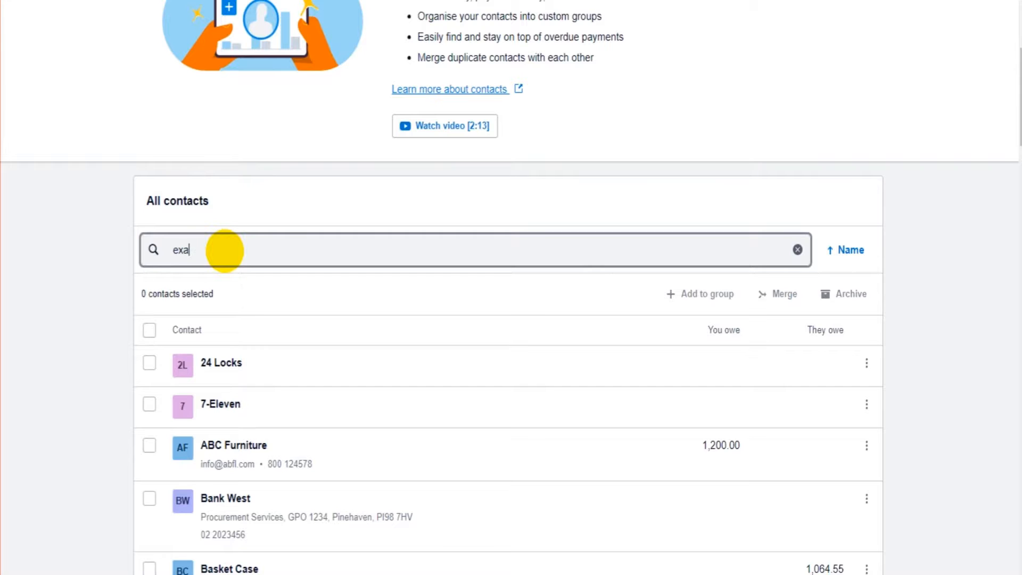
{"action": "type", "text": "exa"}
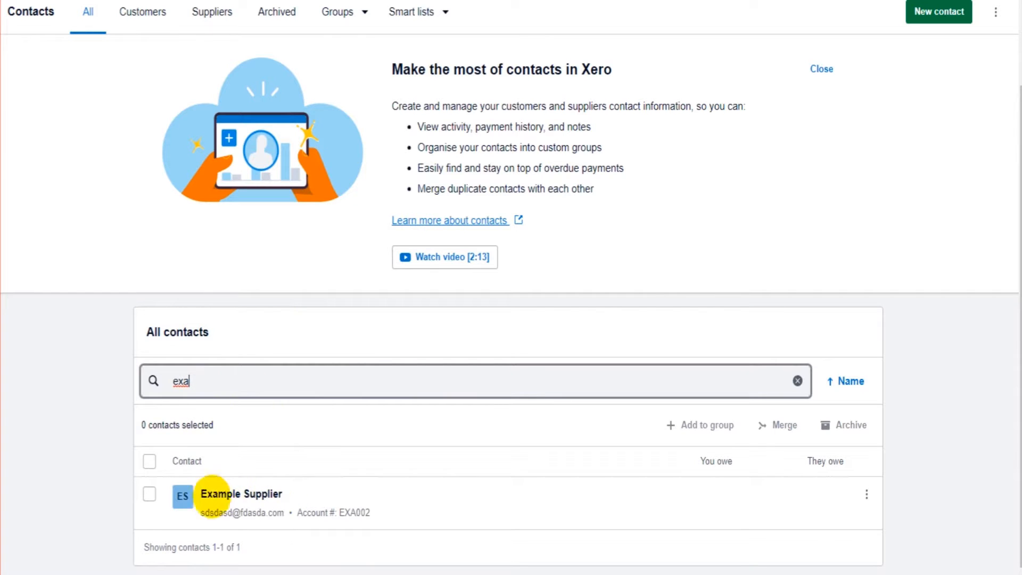
{"action": "mouse_move", "coordinate": [357, 454]}
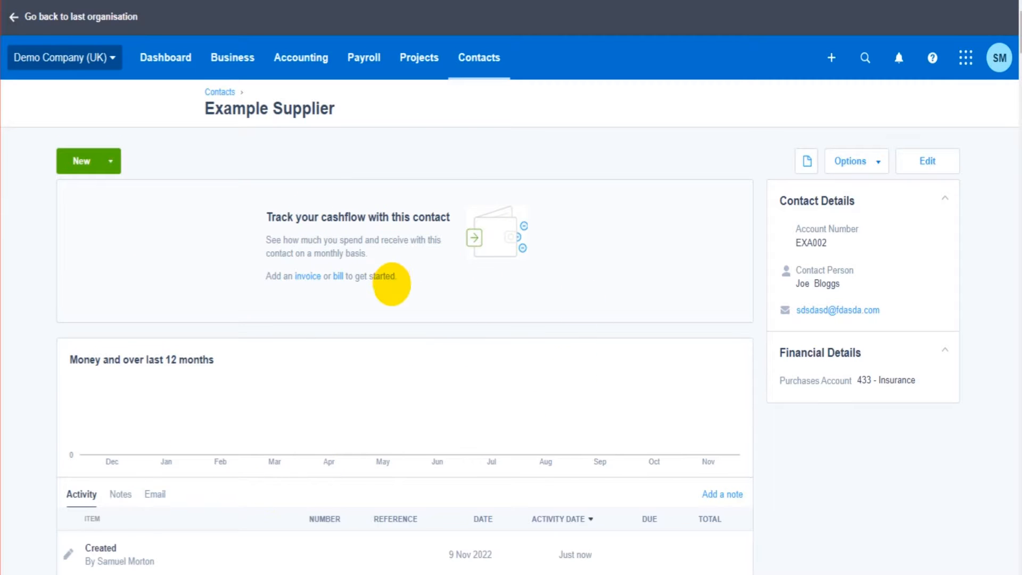
Scroll through Example Supplier's record to review its saved details.
{"action": "scroll", "scroll_direction": "down", "scroll_amount": 3}
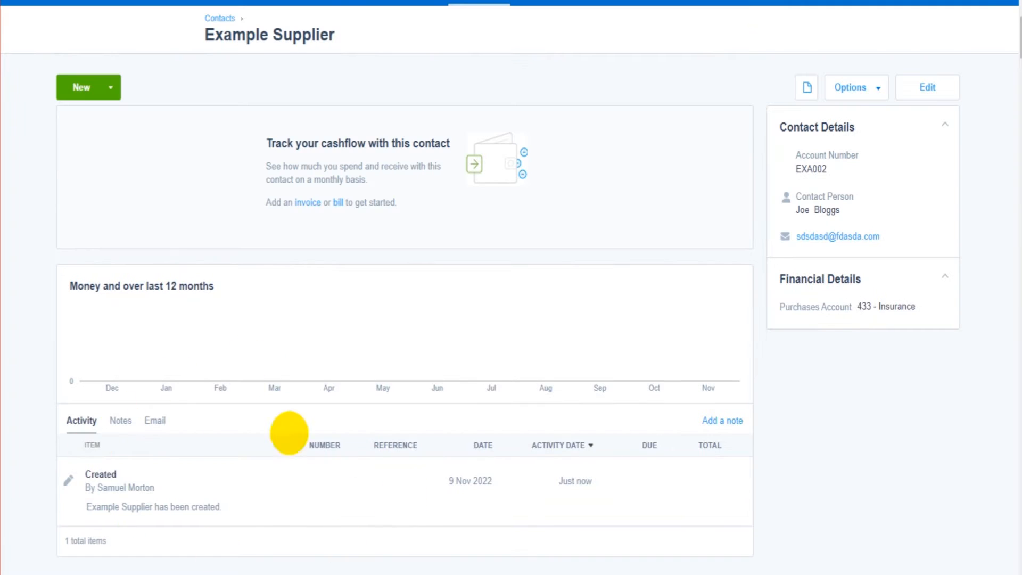
{"action": "mouse_move", "coordinate": [431, 504]}
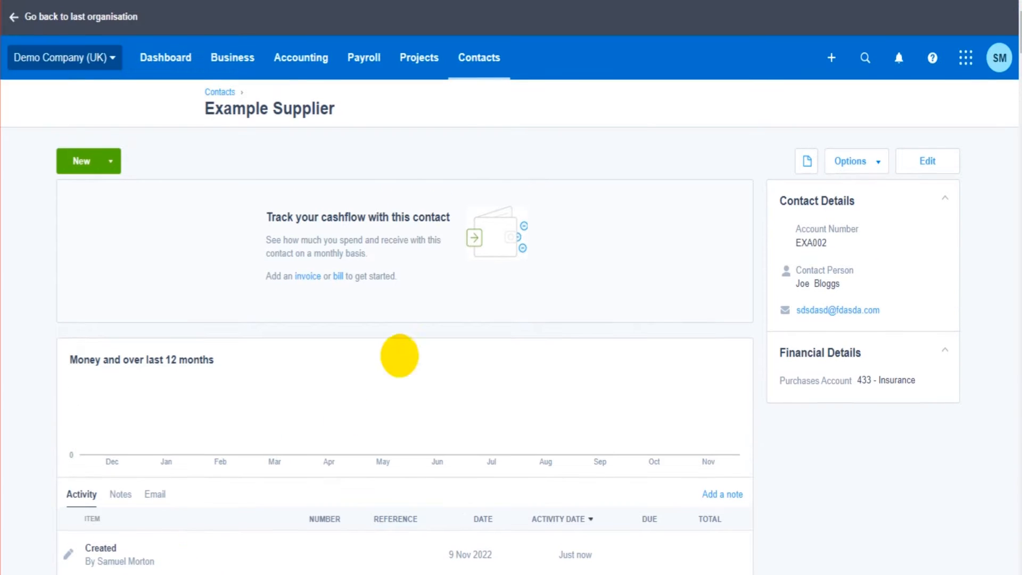
{"action": "mouse_move", "coordinate": [331, 367]}
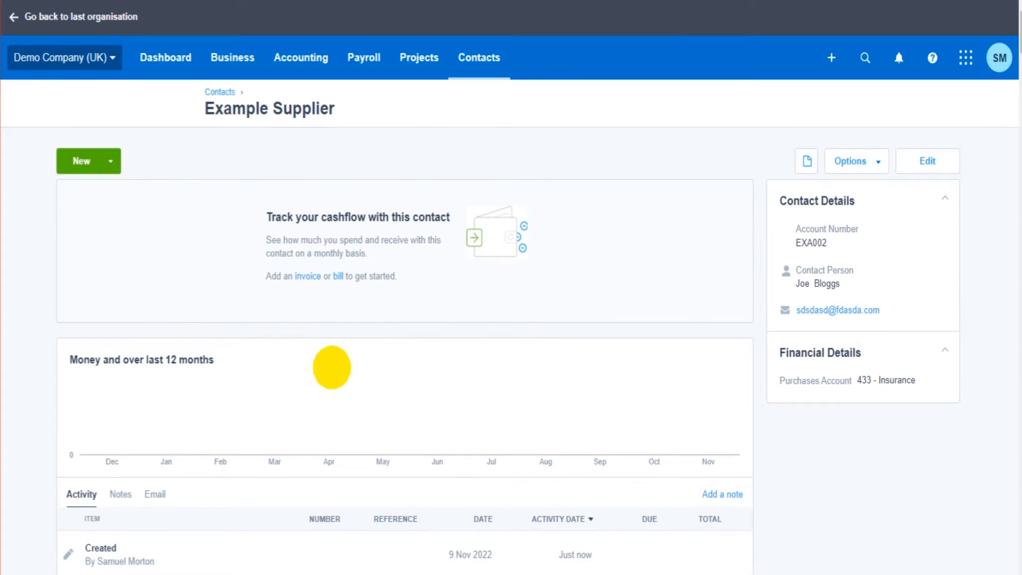
{"action": "mouse_move", "coordinate": [387, 239]}
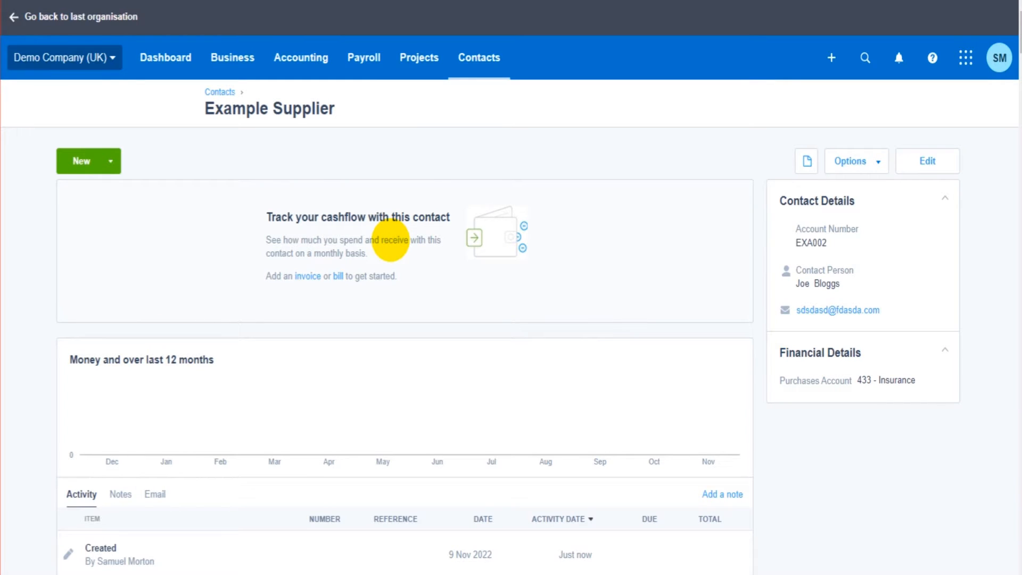
Leave the supplier record and return to the organisation dashboard.
{"action": "left_click", "coordinate": [478, 58]}
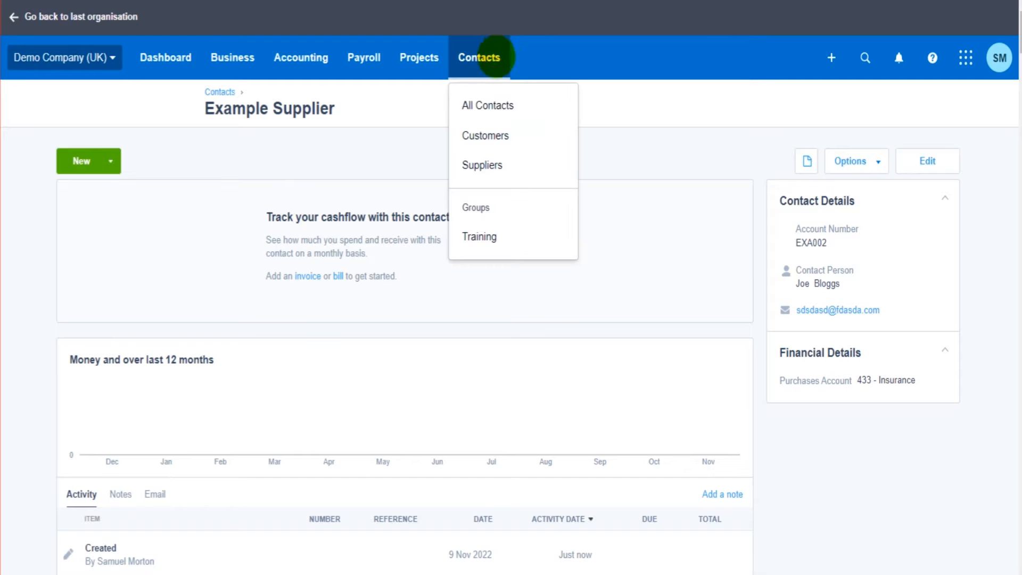
{"action": "mouse_move", "coordinate": [488, 105]}
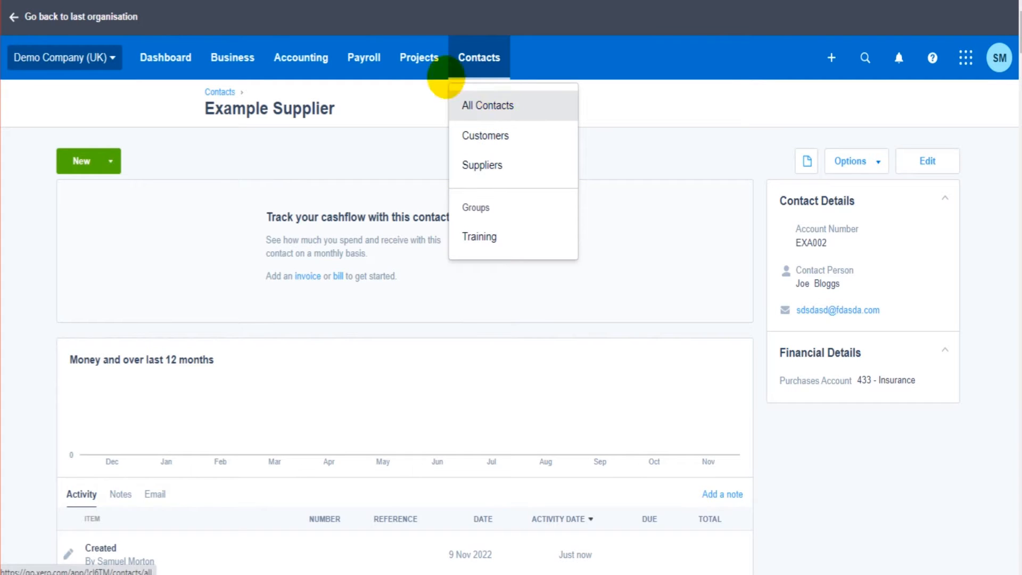
{"action": "left_click", "coordinate": [165, 58]}
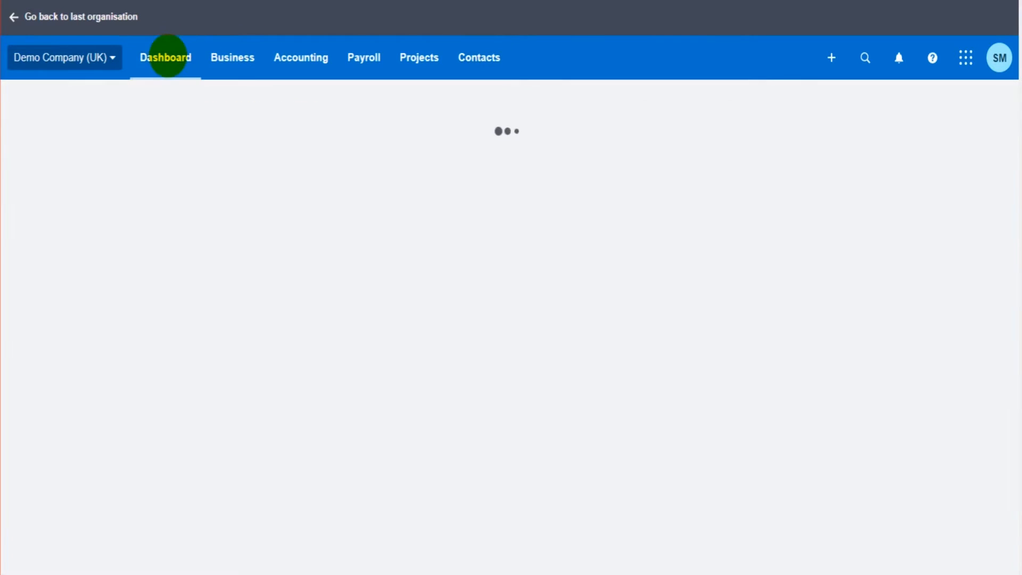